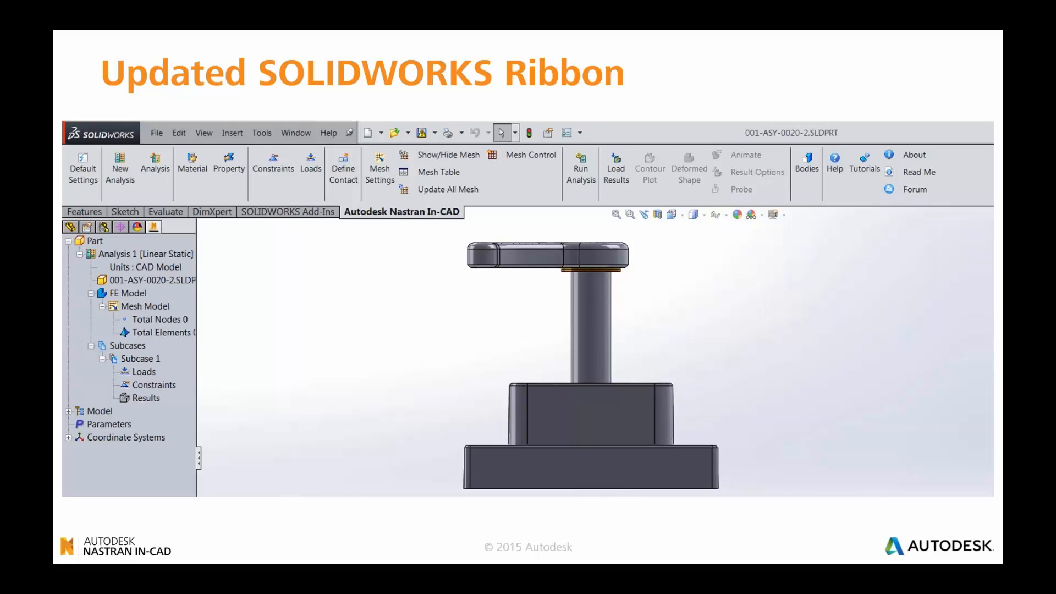
Step: Advance the deck to the 'New Inventor Marking Menu' slide and play its video
key("Right")
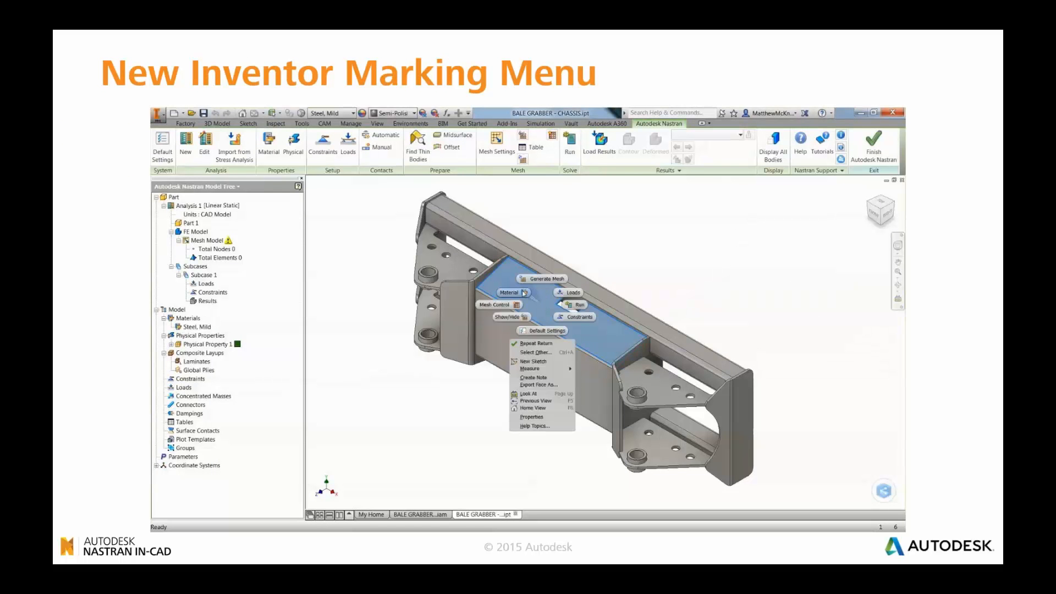
mouse_move(570, 305)
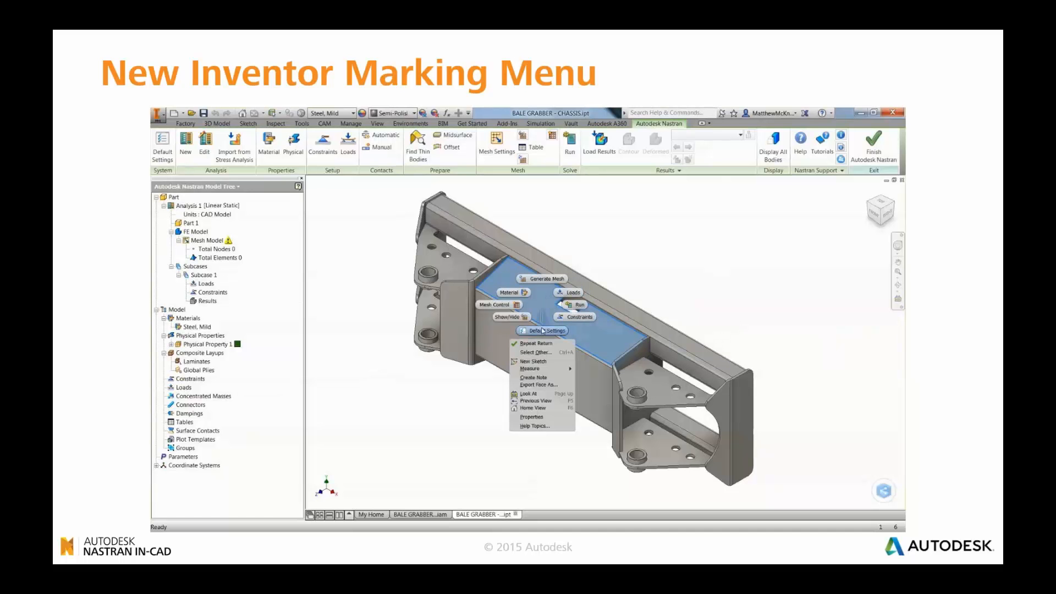
left_click(541, 279)
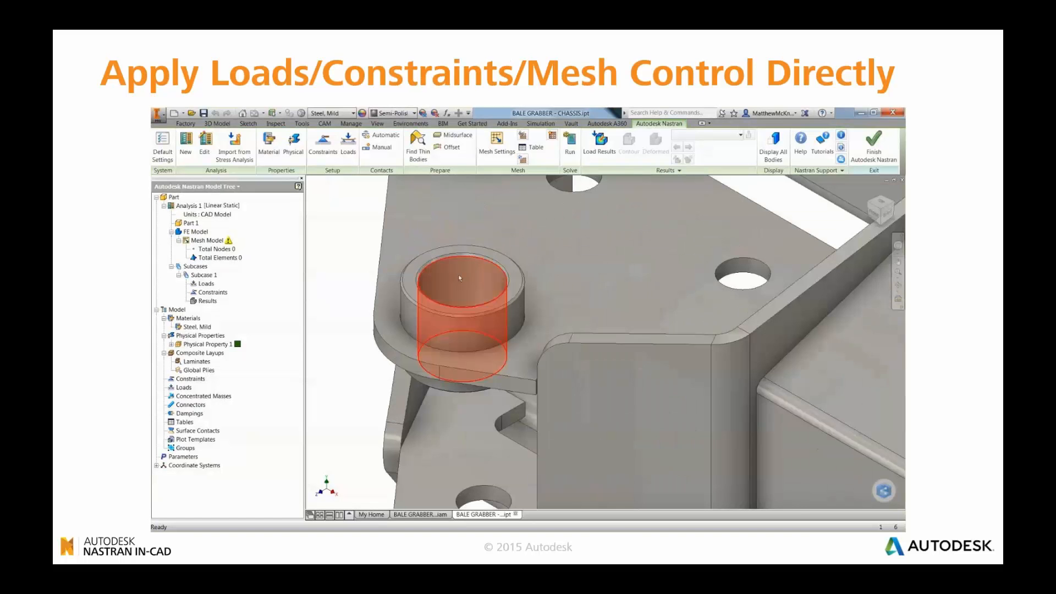
Step: Play the direct-apply slide video showing the mini toolbar above a selected hole face
left_click(460, 277)
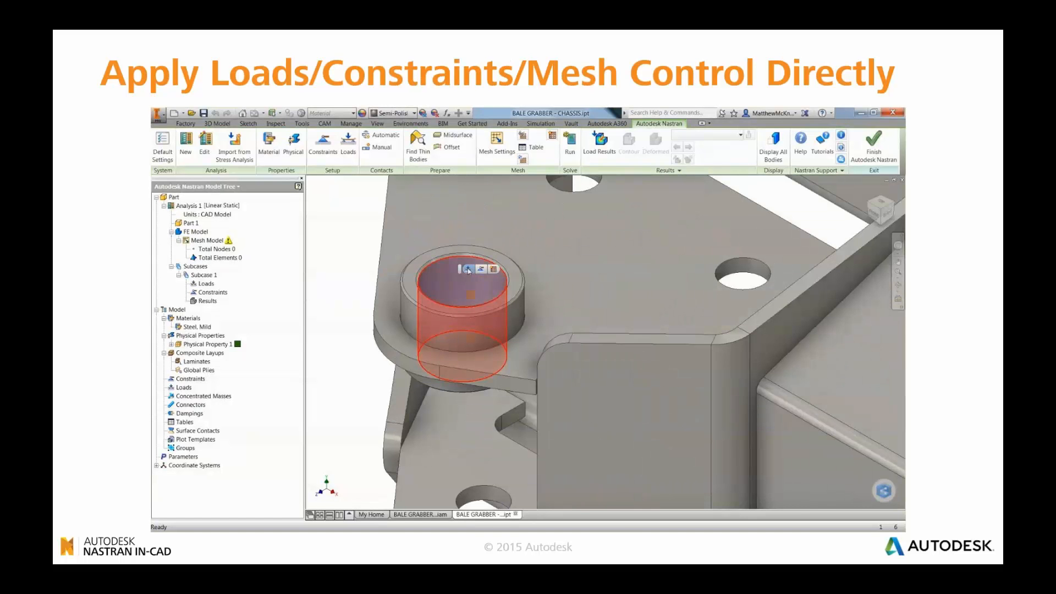
mouse_move(492, 270)
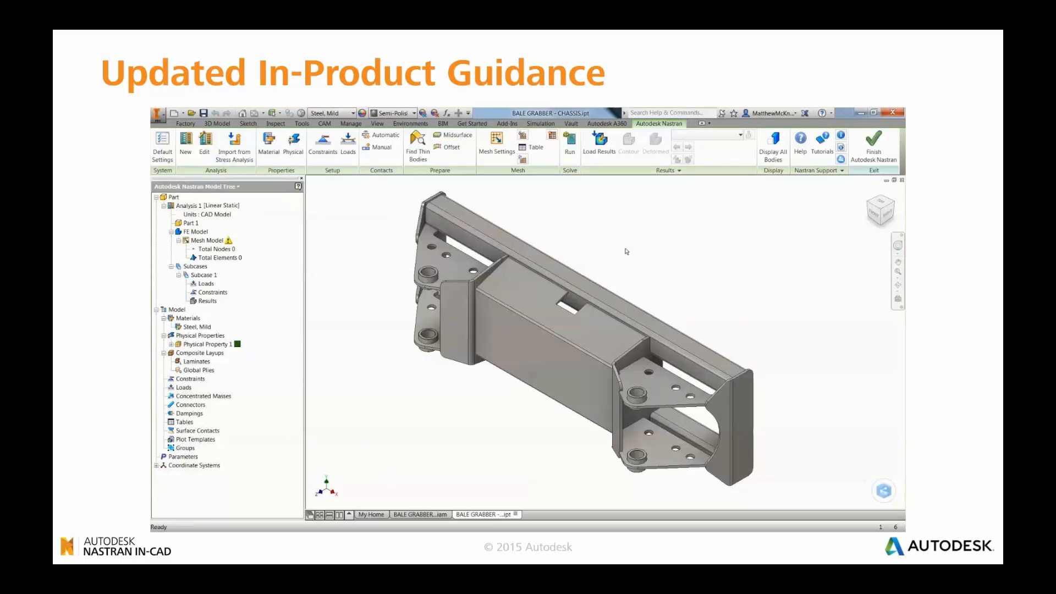
mouse_move(397, 269)
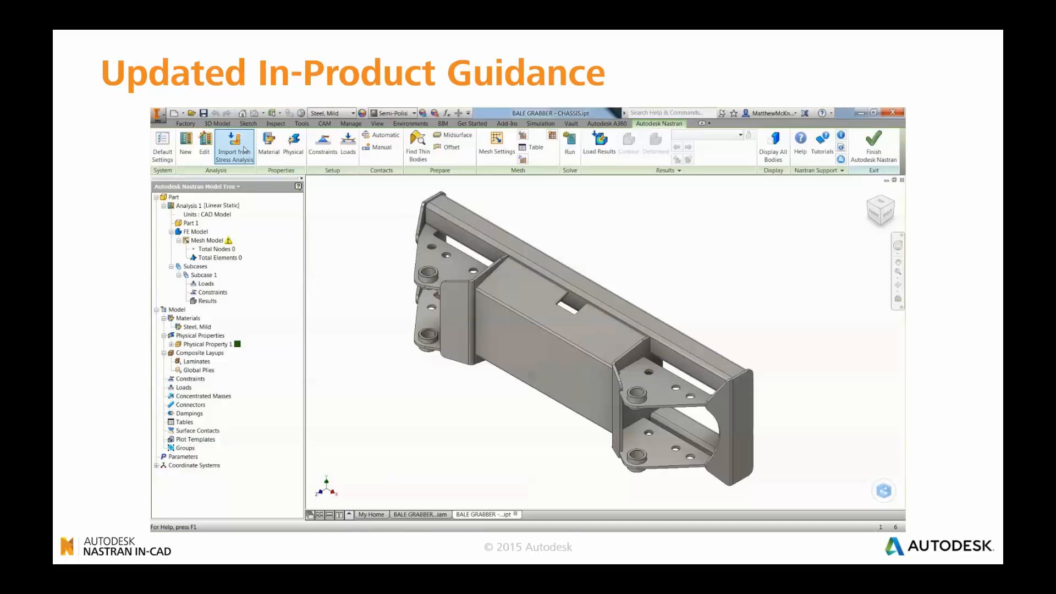
mouse_move(235, 149)
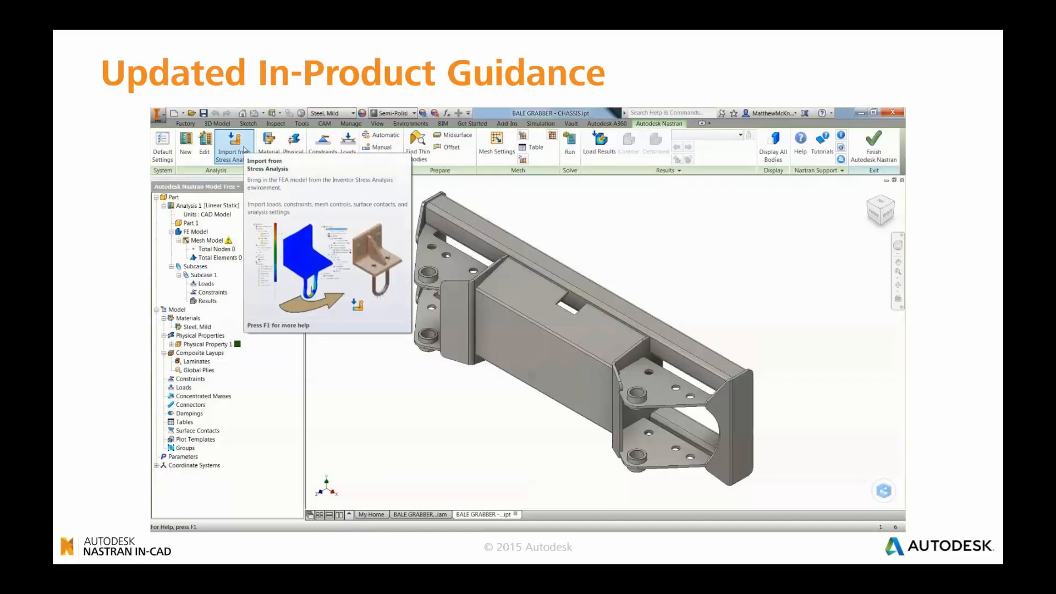
mouse_move(381, 135)
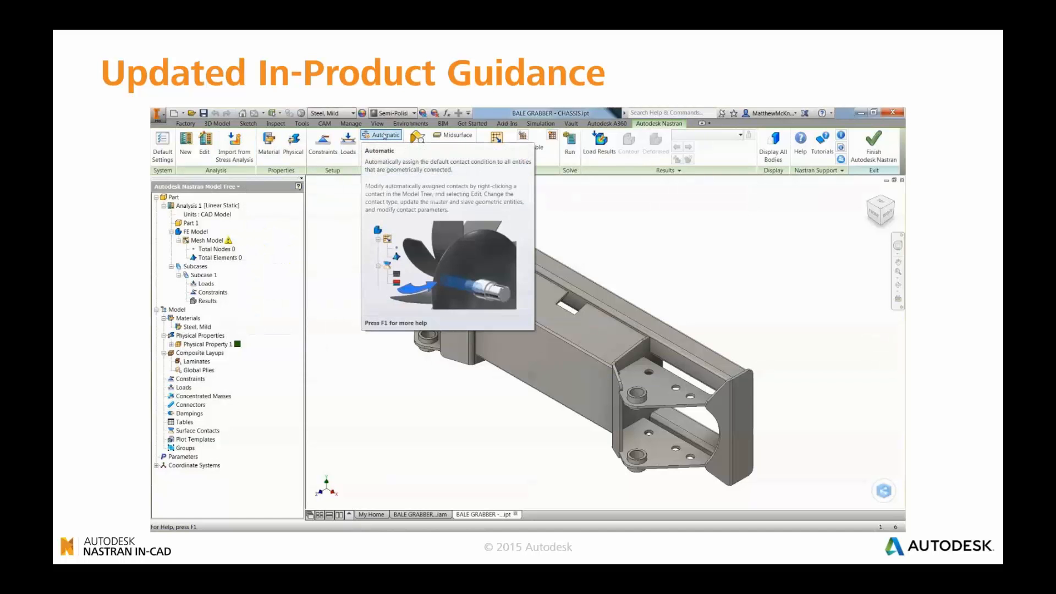
mouse_move(456, 136)
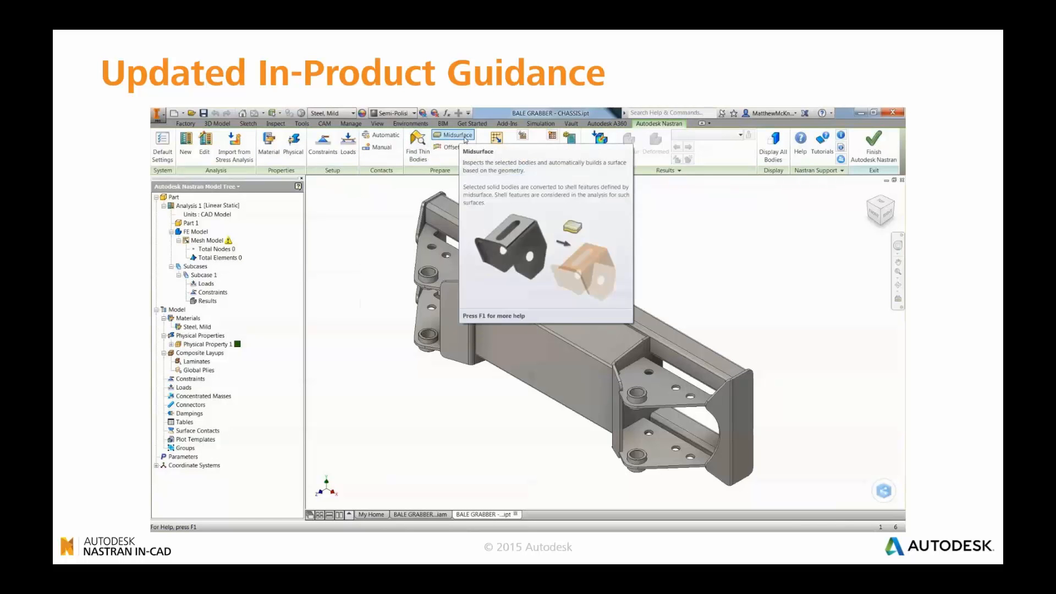
mouse_move(568, 139)
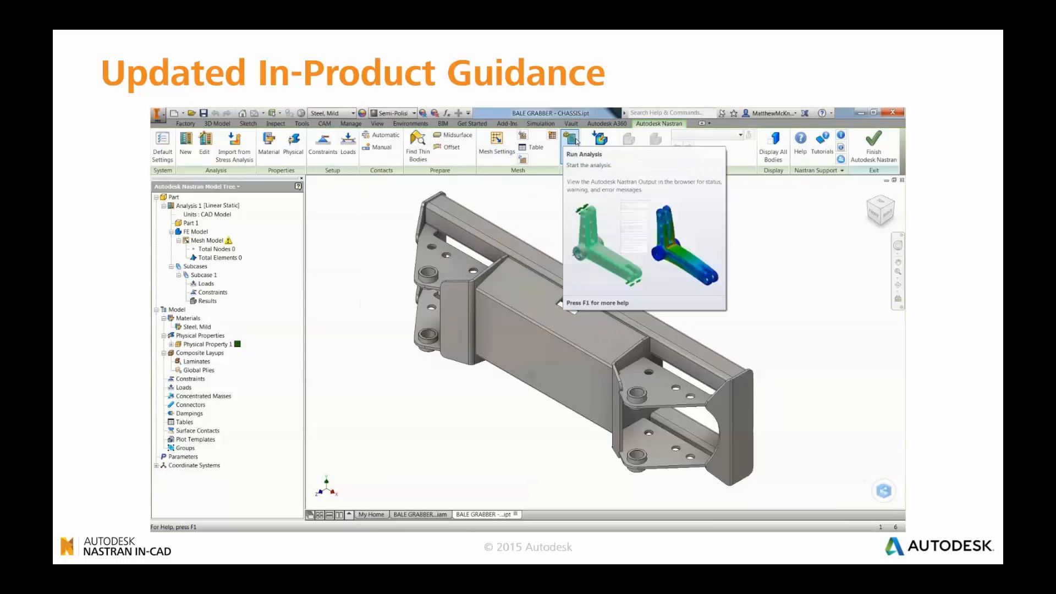
mouse_move(600, 138)
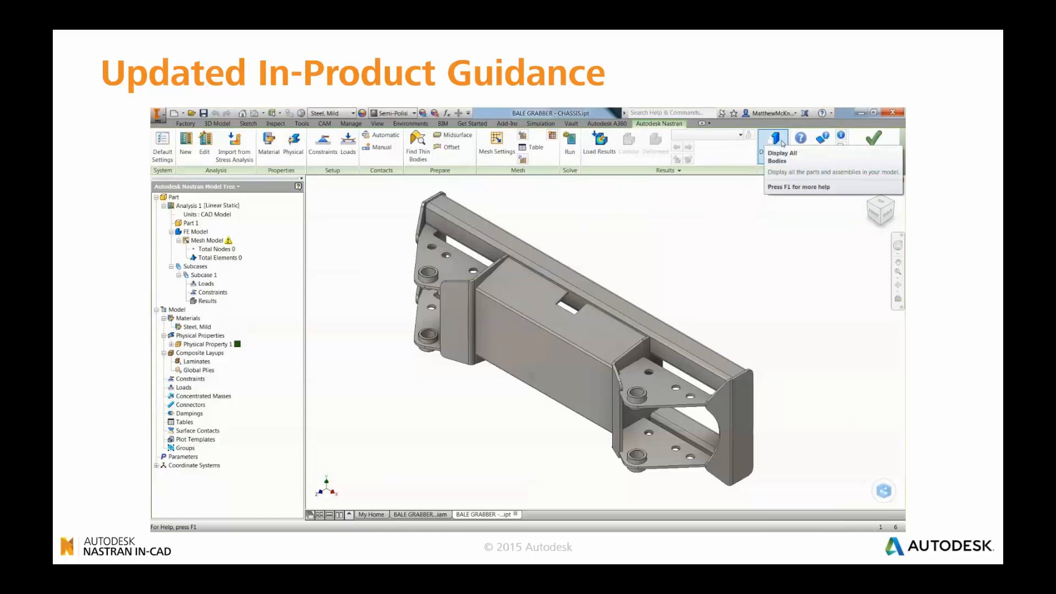
mouse_move(387, 148)
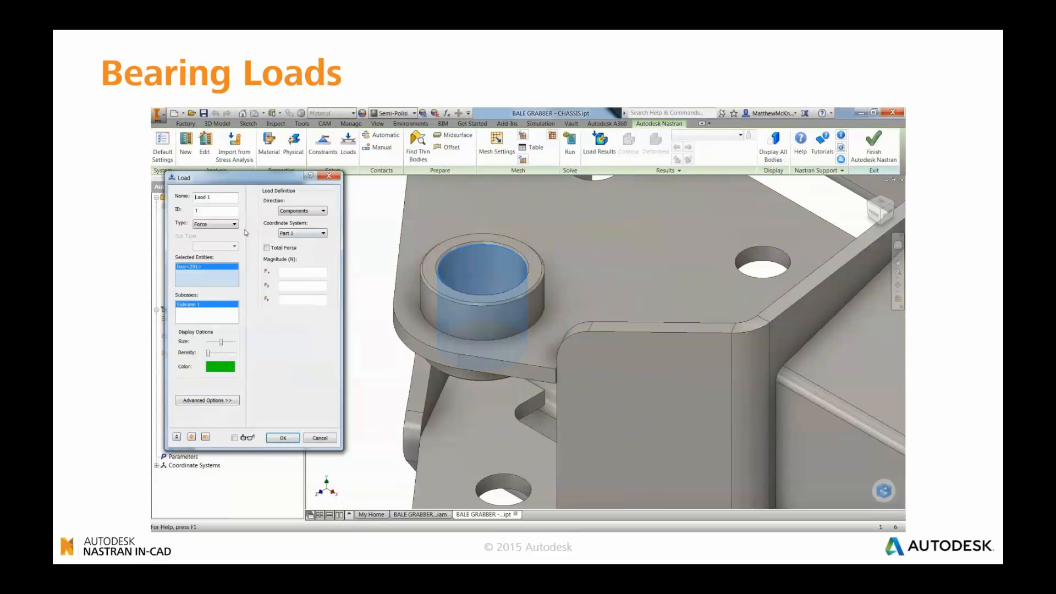
Step: Set the load type to Bearing Load with Fx -1000, preview it and adjust symbol density
left_click(235, 224)
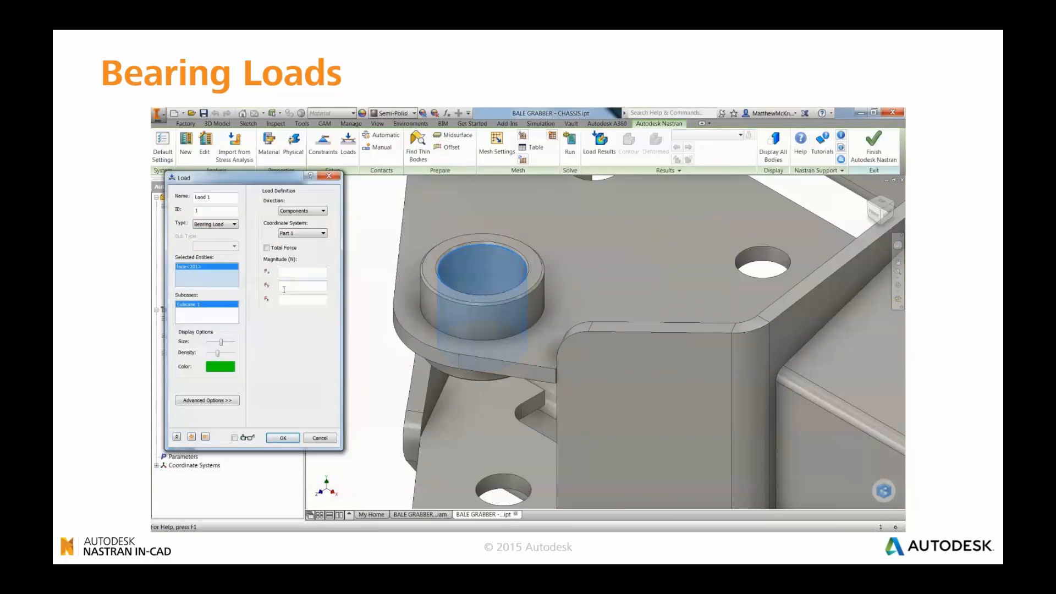
type("-1000")
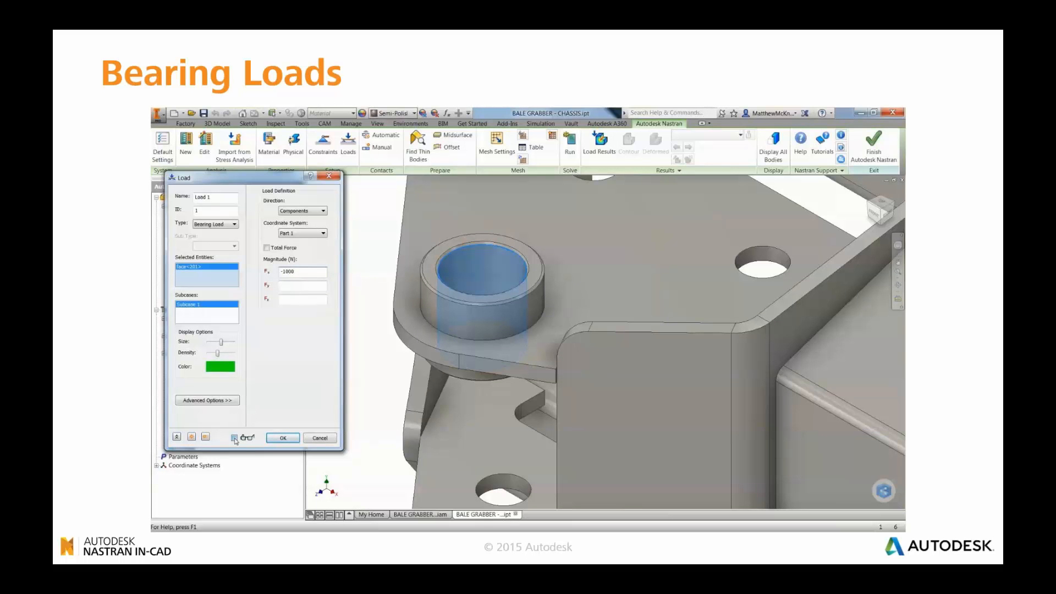
left_click(234, 438)
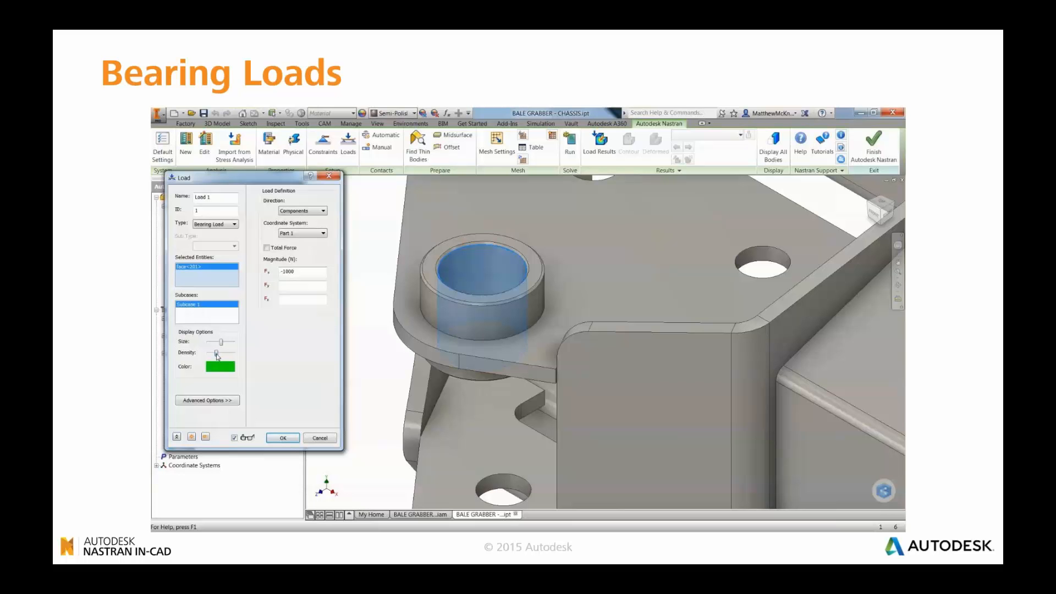
left_click_drag(220, 341, 215, 345)
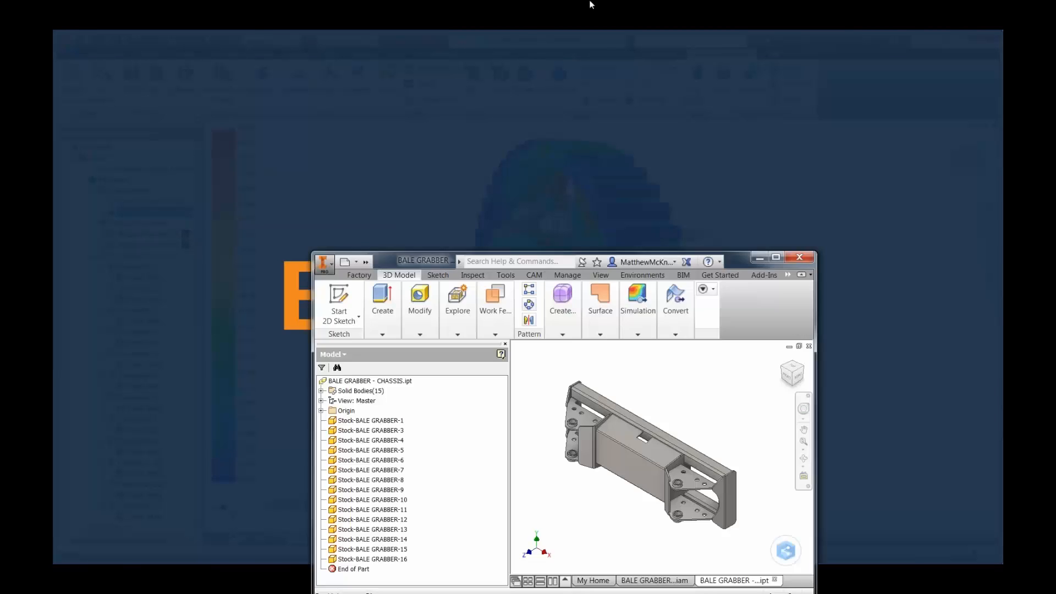
Step: Switch to the BALE GRABBER assembly and enter the Autodesk Nastran In-CAD environment
left_click(783, 258)
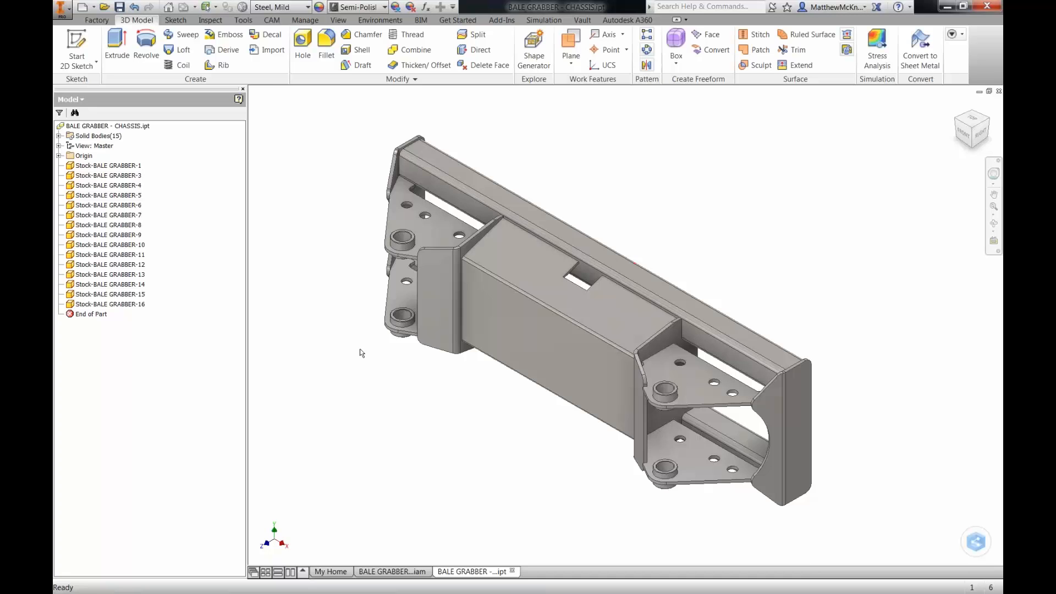
left_click(391, 573)
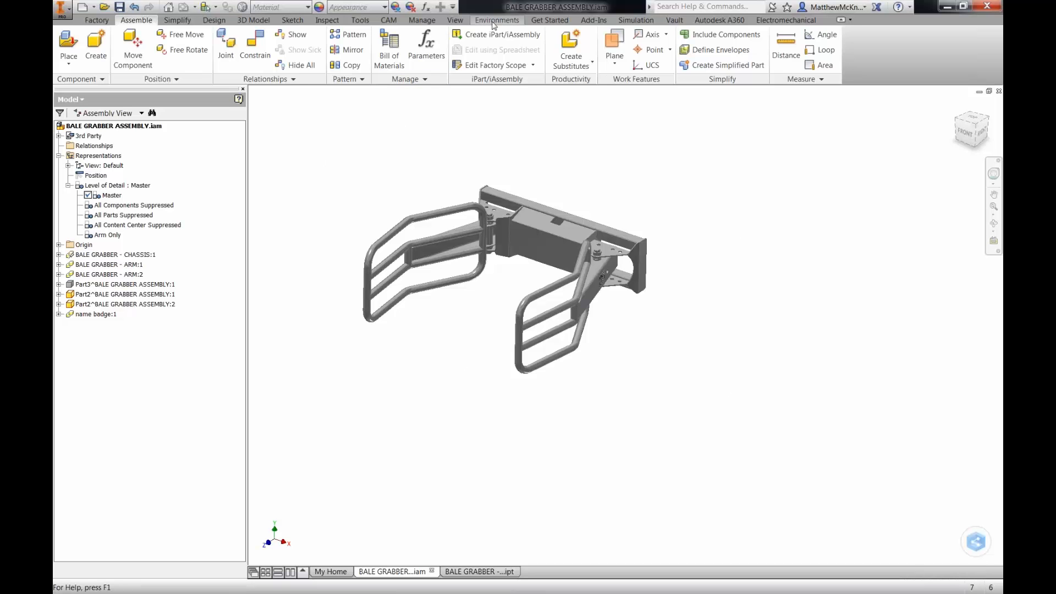
left_click(497, 20)
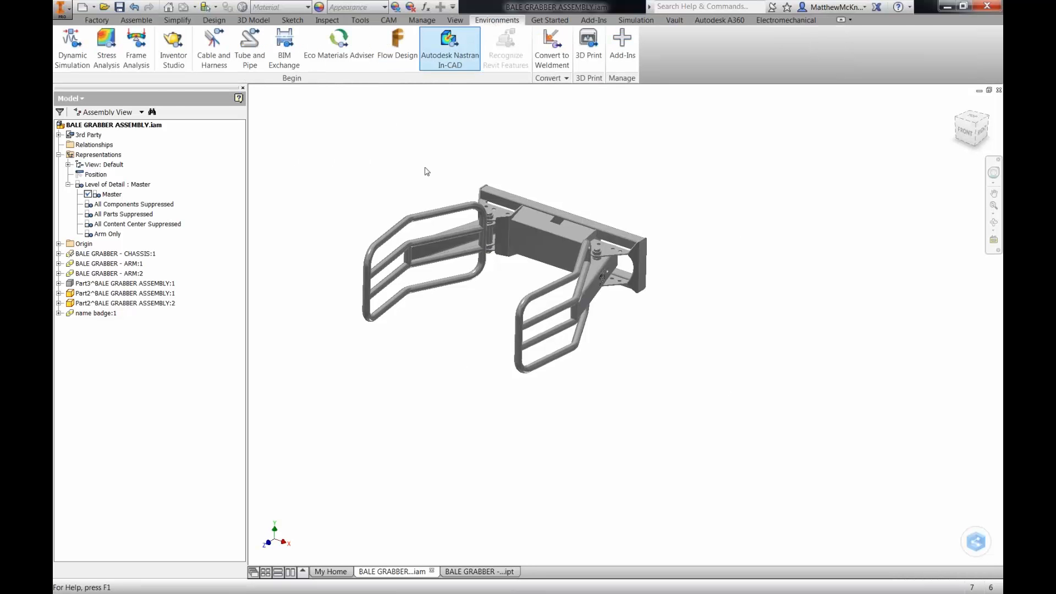
left_click(449, 41)
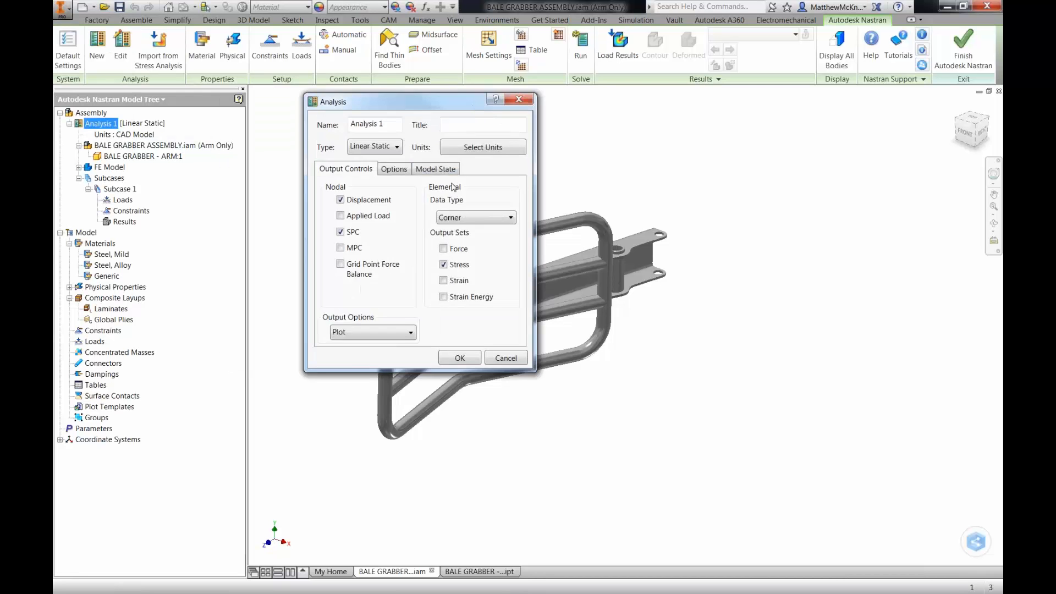
Step: Set the analysis Model State level of detail to Master and confirm
left_click(436, 169)
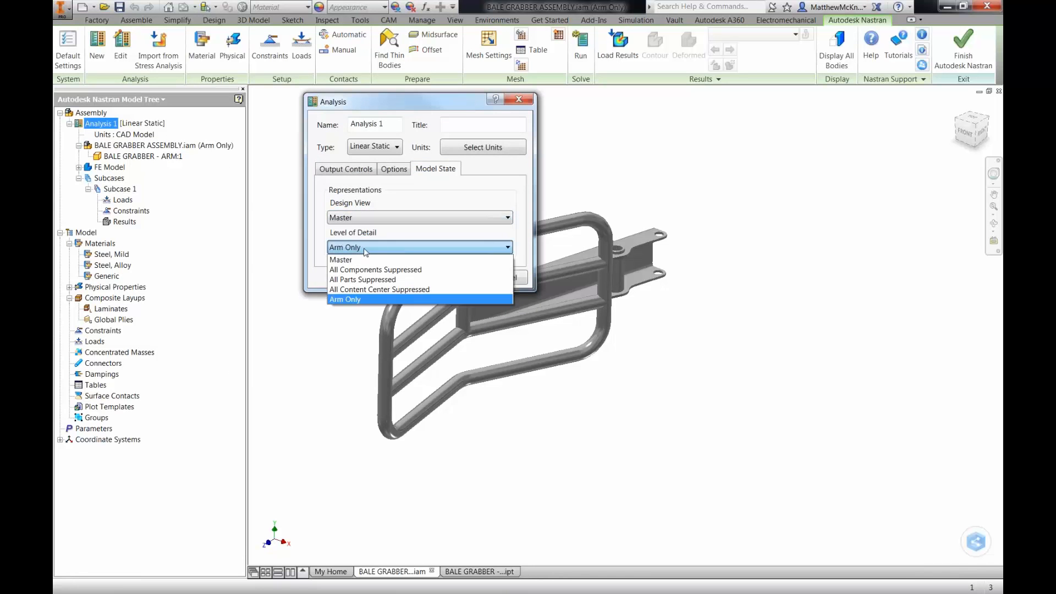
left_click(341, 260)
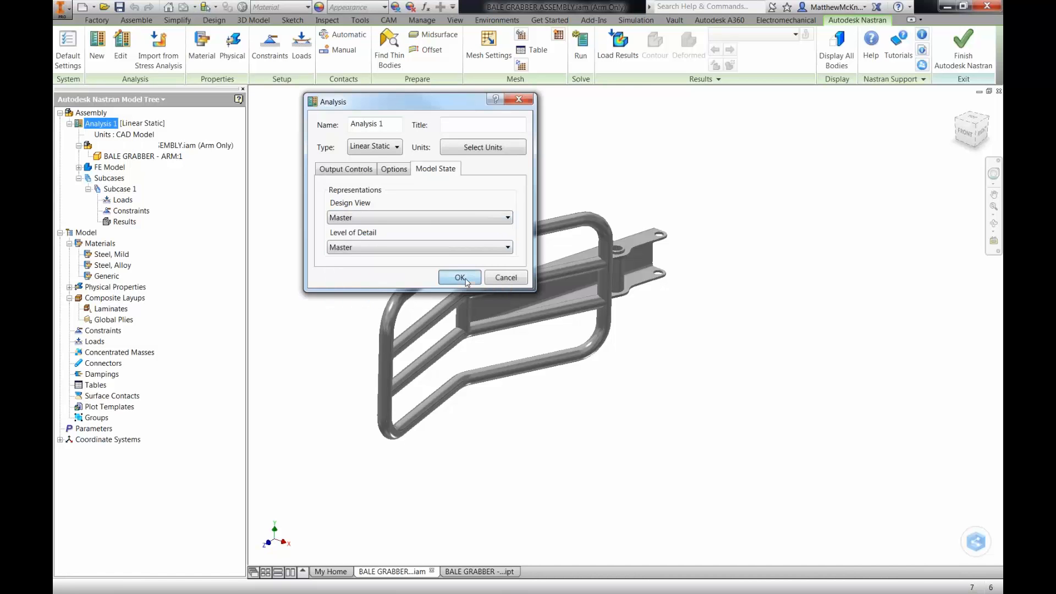
left_click(459, 277)
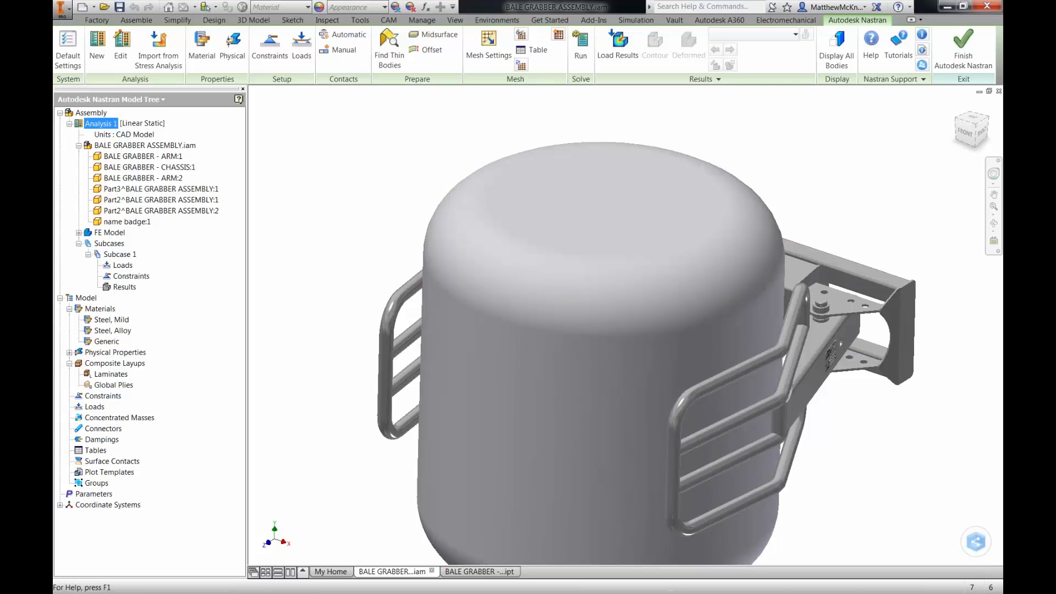
Step: Reopen Analysis 1 for editing and review its level of detail choice
right_click(99, 124)
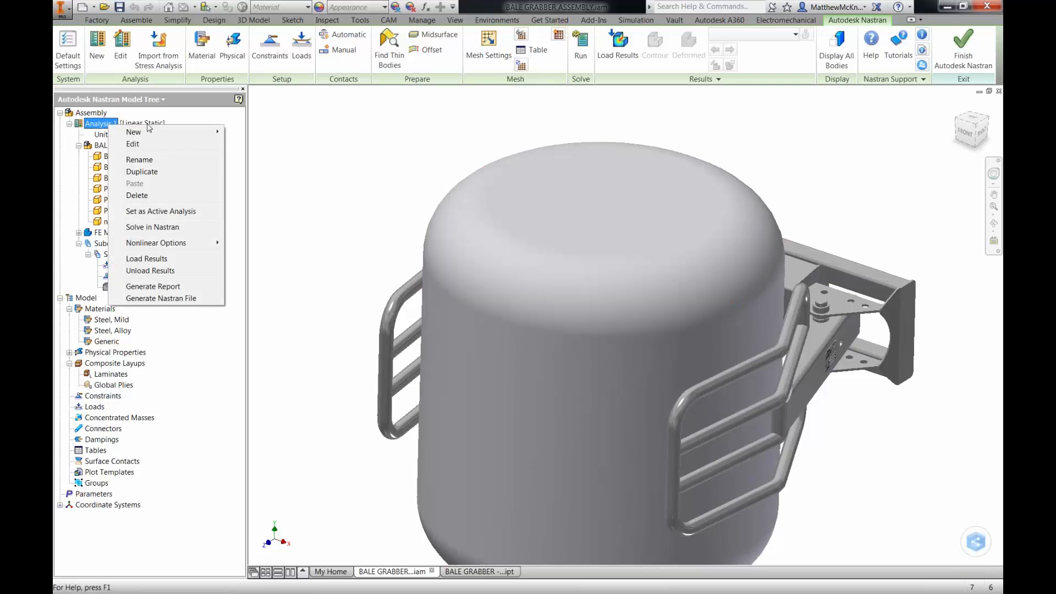
left_click(132, 144)
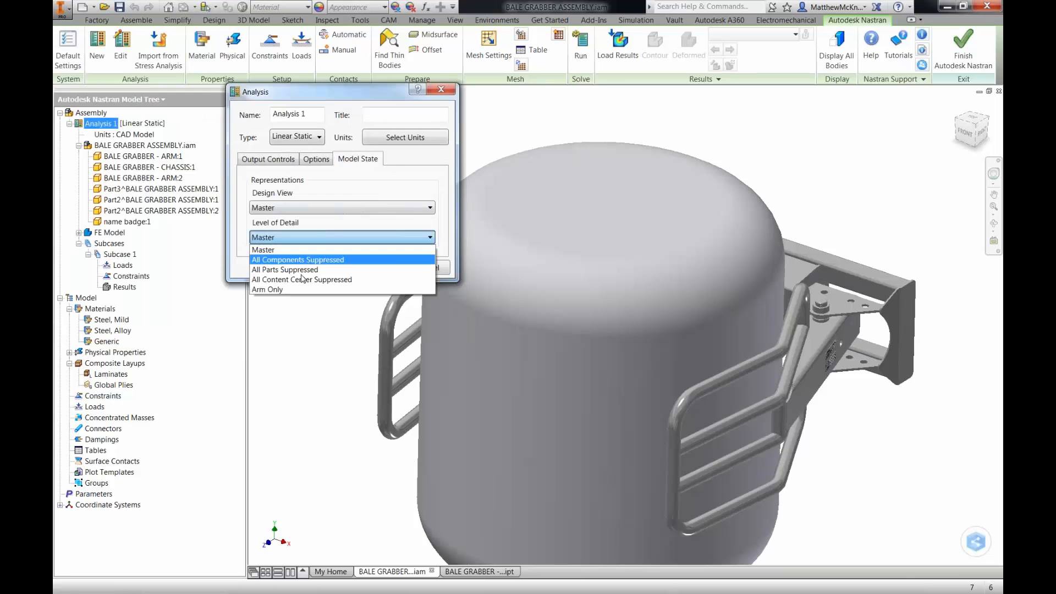
left_click(267, 289)
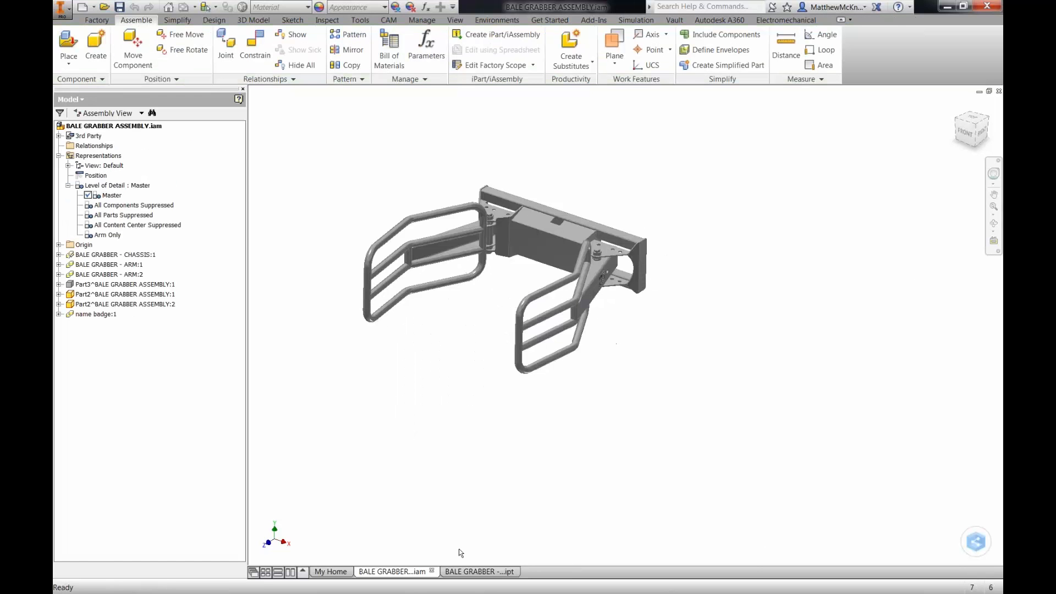
mouse_move(379, 348)
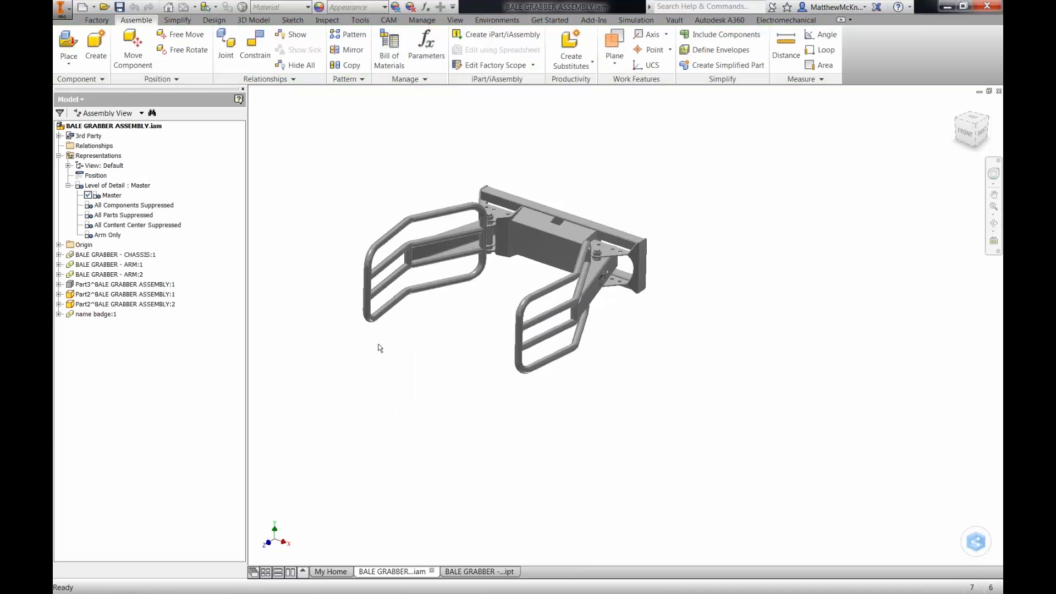
mouse_move(352, 183)
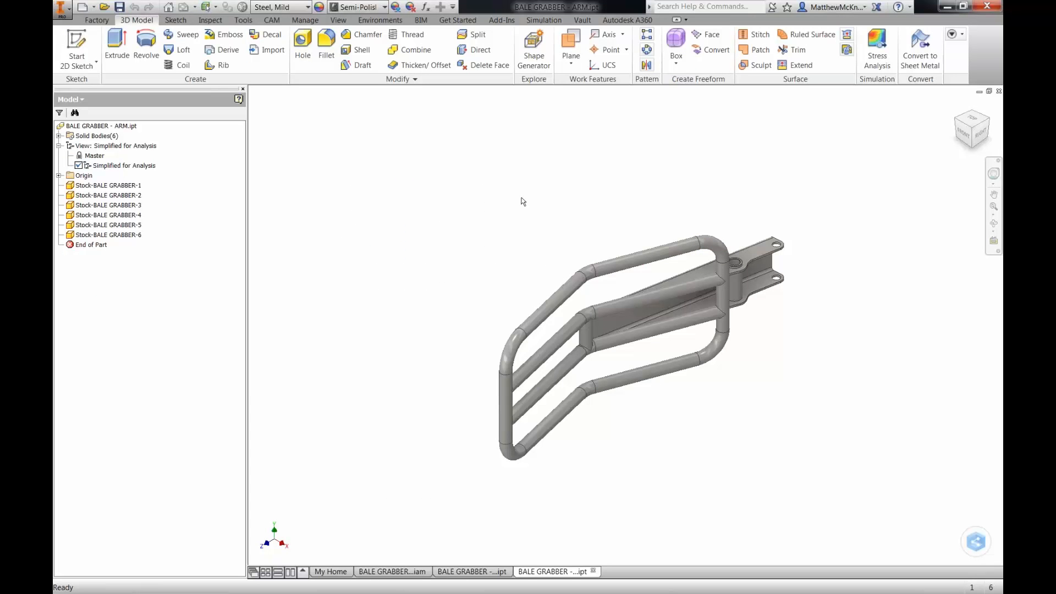
Step: Enter and exit Stress Analysis on the arm part, then enter its Nastran In-CAD environment
left_click(381, 20)
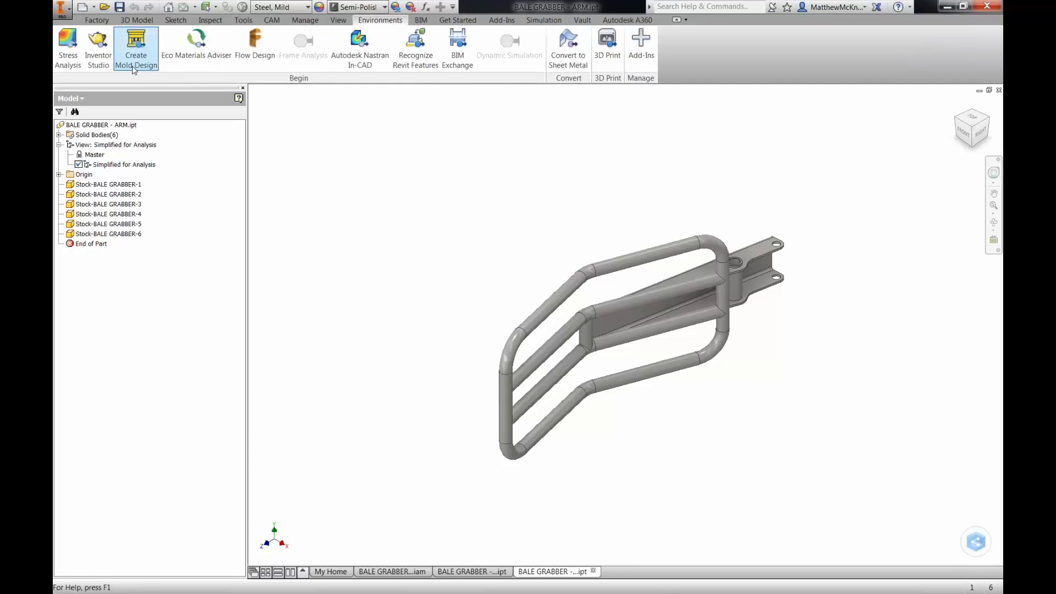
left_click(67, 43)
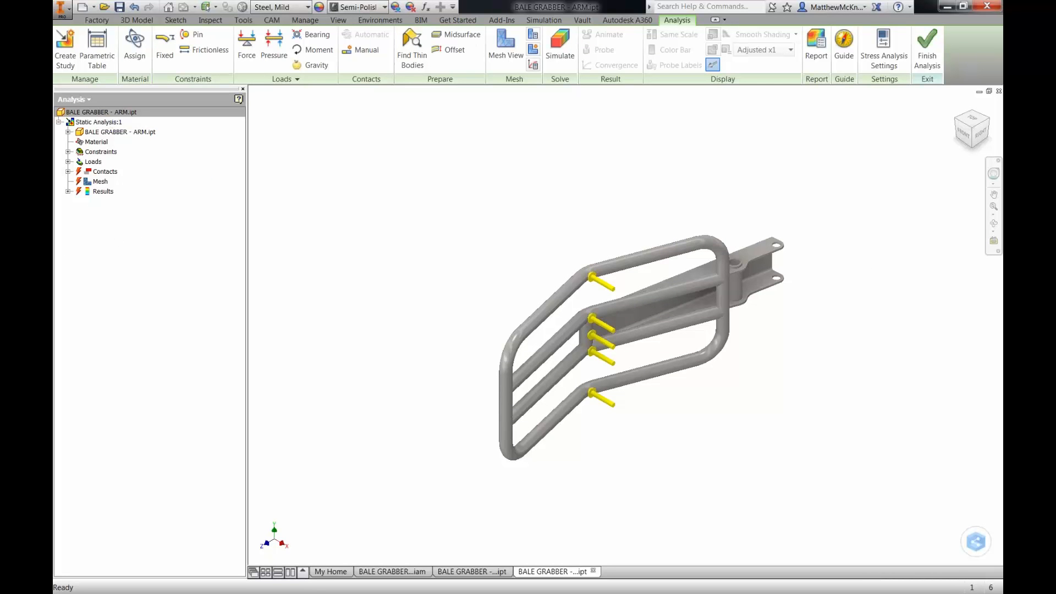
mouse_move(552, 183)
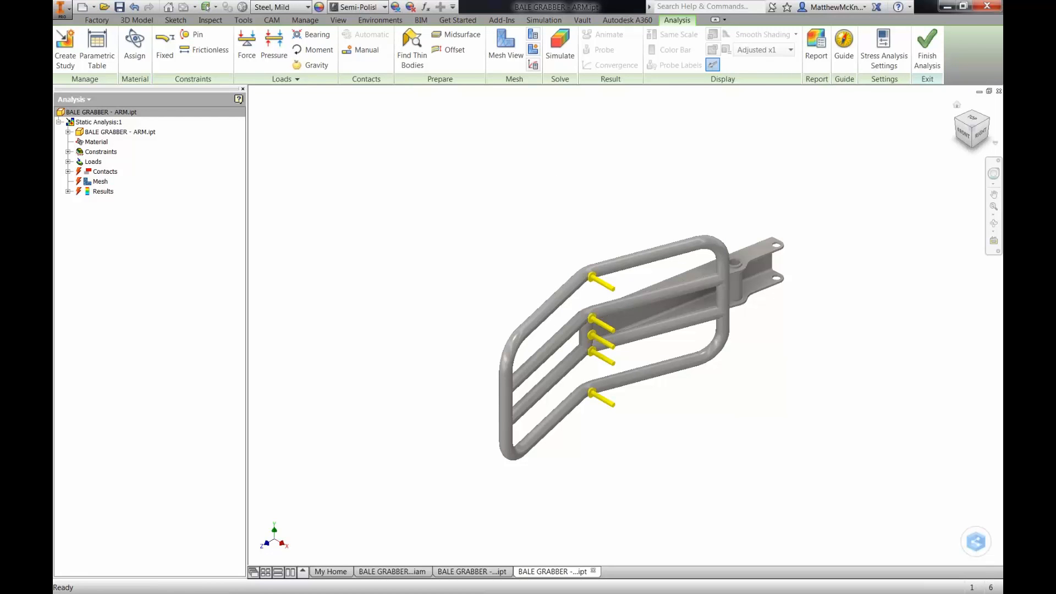
left_click(136, 20)
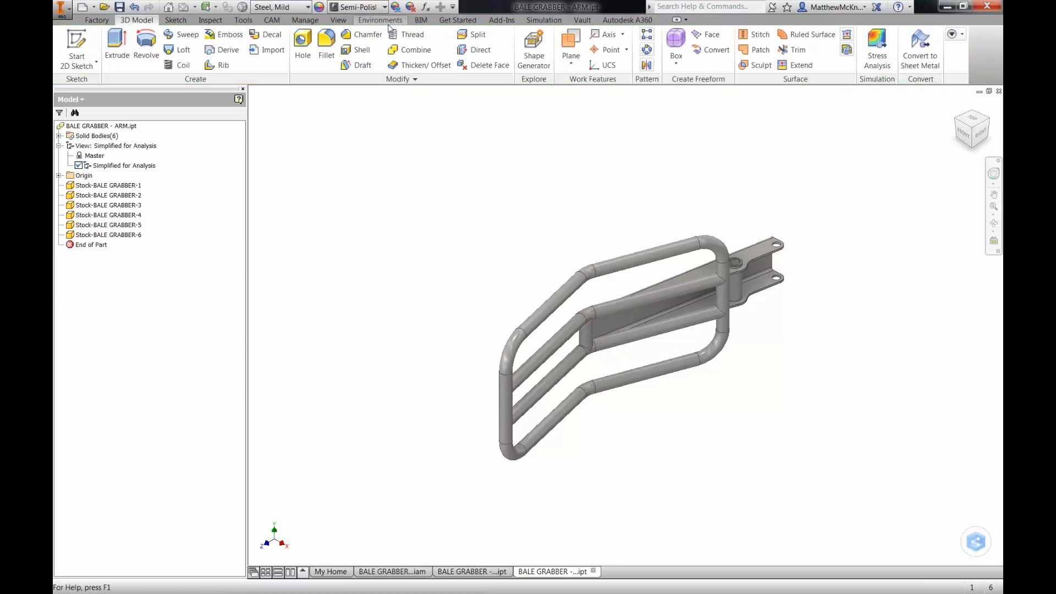
left_click(380, 20)
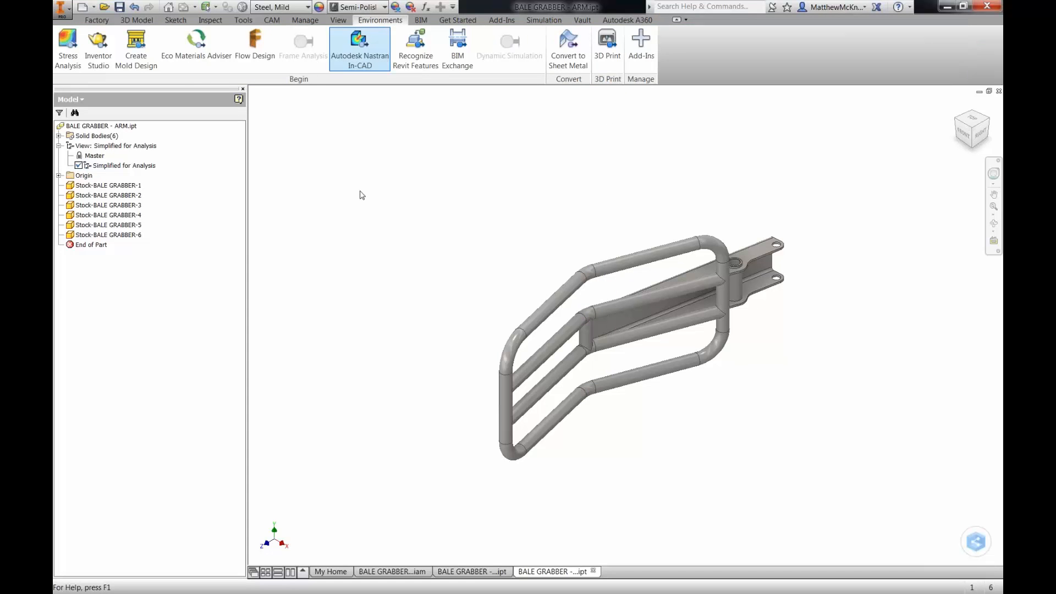
left_click(359, 46)
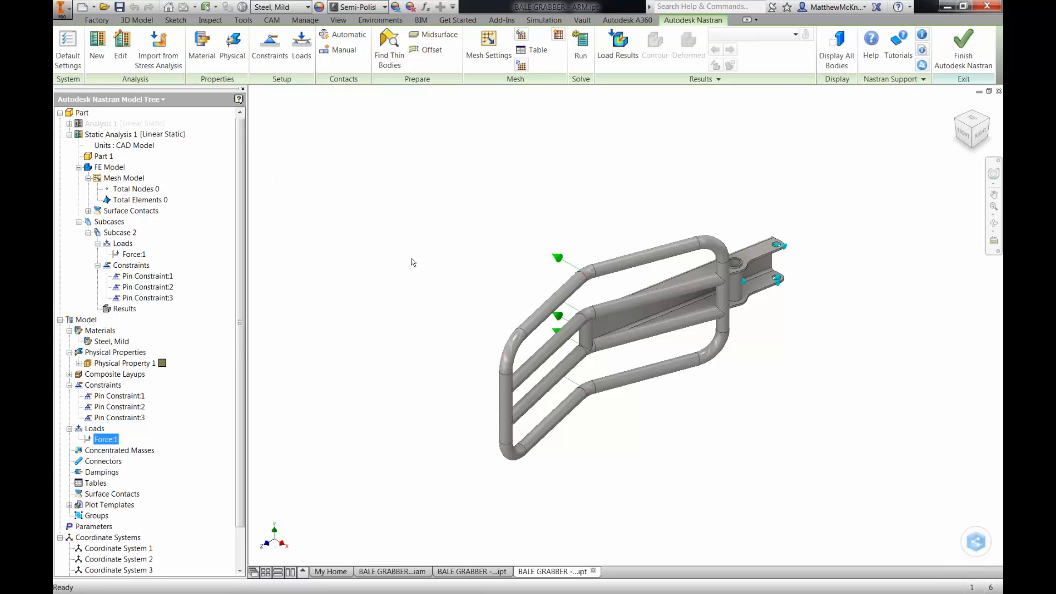
Step: Inspect Pin Constraint:1, Force:1 and the static analysis settings, then leave Nastran
left_click(146, 276)
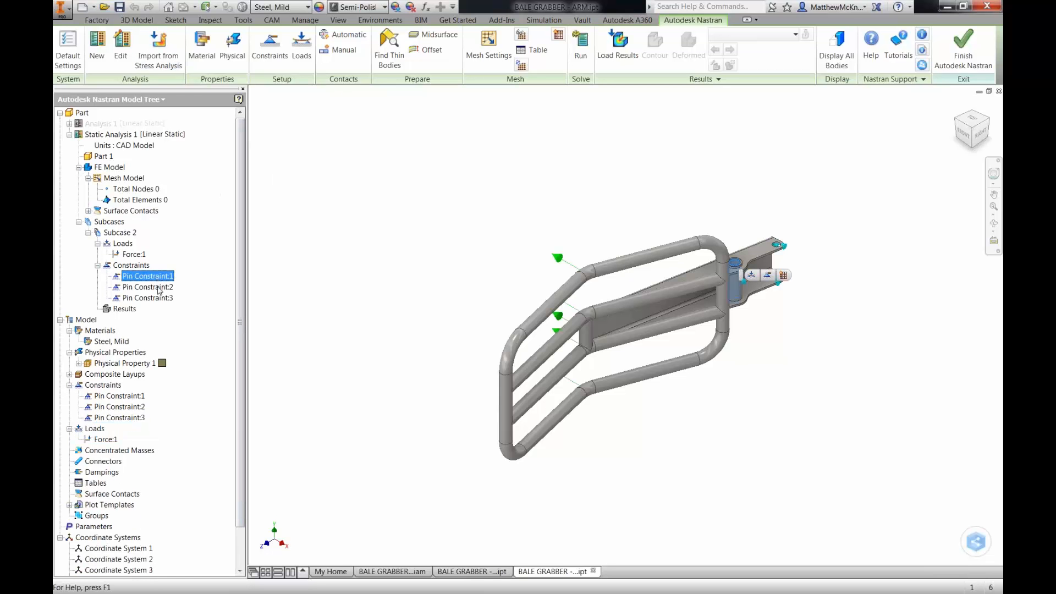
left_click(132, 255)
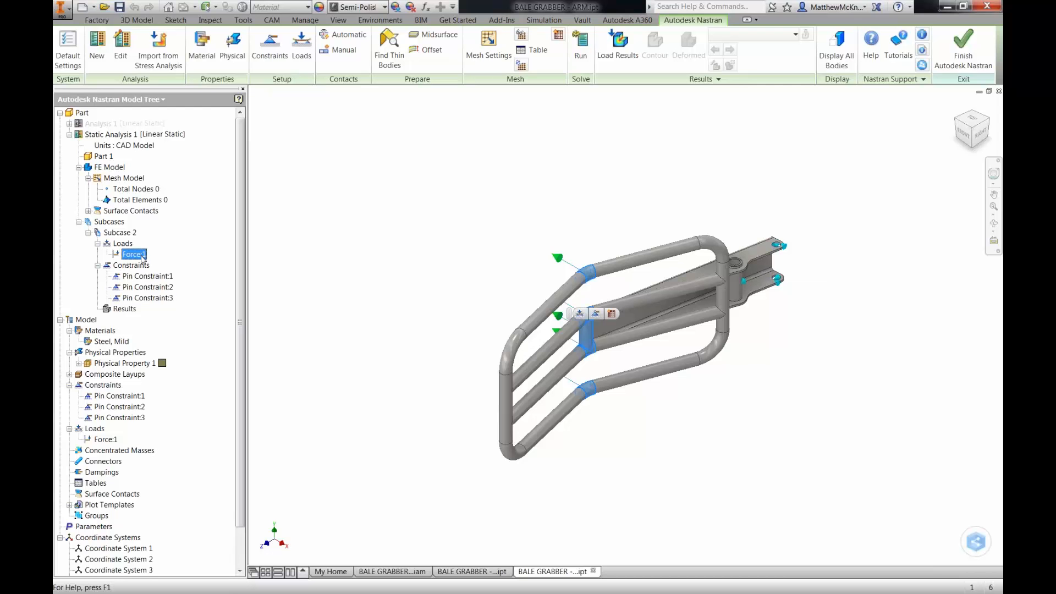
left_click(88, 210)
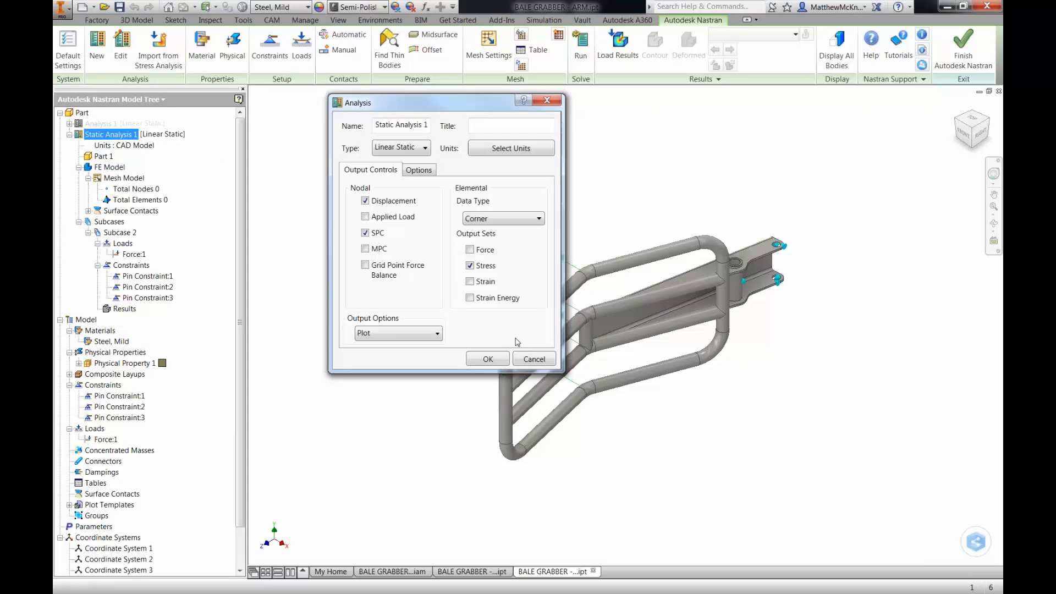
left_click(488, 358)
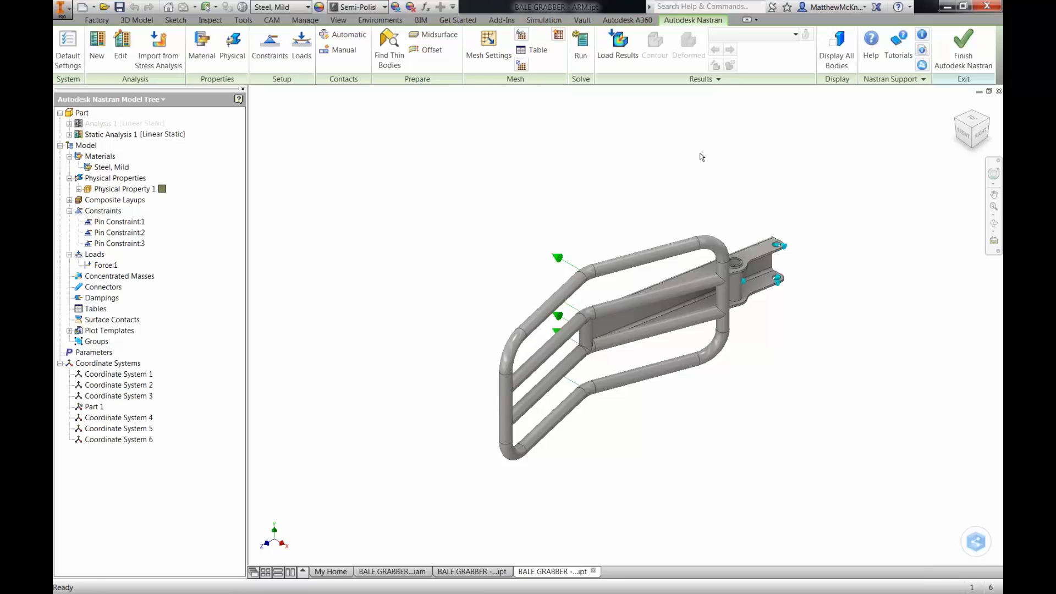
left_click(964, 46)
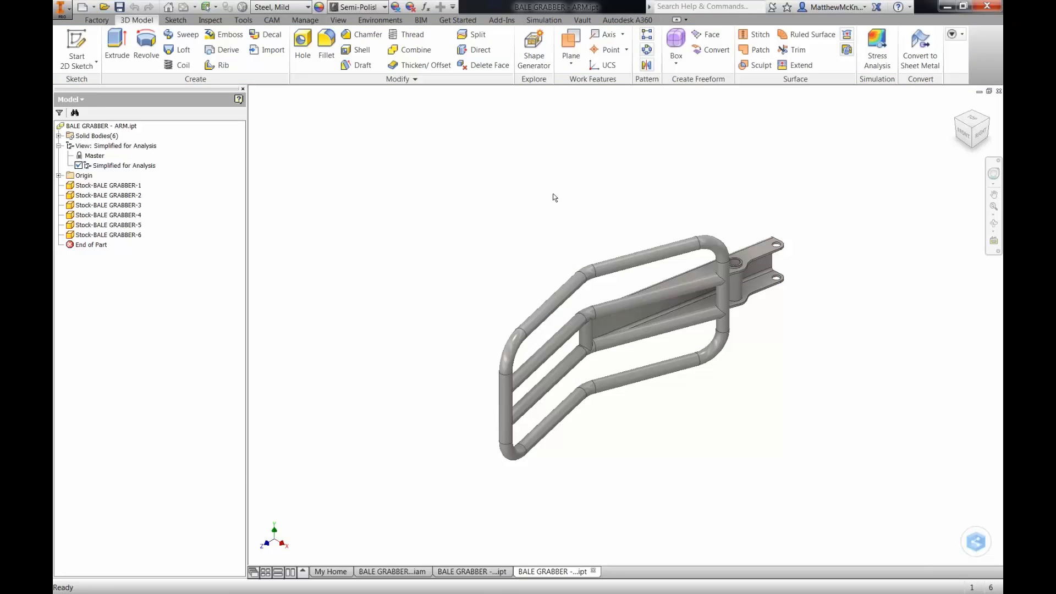
Step: Switch to BALE GRABBER - CHASSIS.ipt and enter its Nastran In-CAD environment
left_click(469, 572)
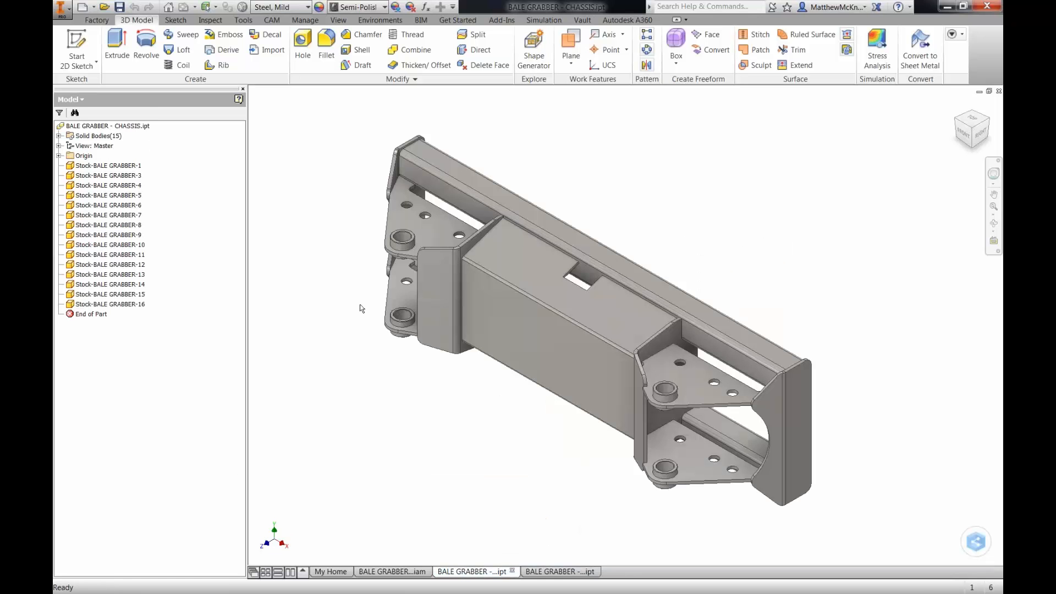
mouse_move(755, 143)
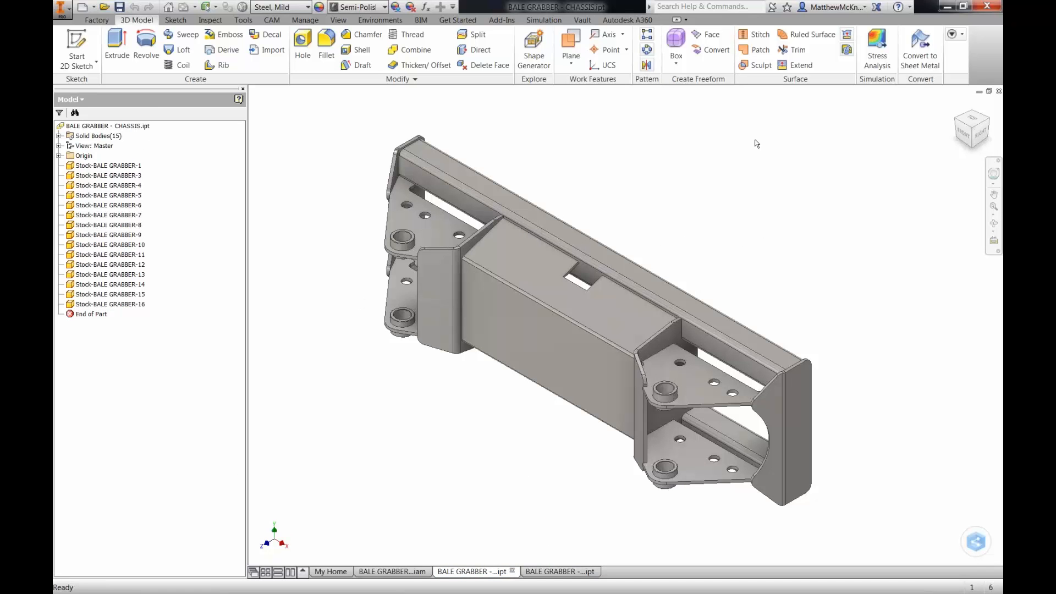
mouse_move(603, 205)
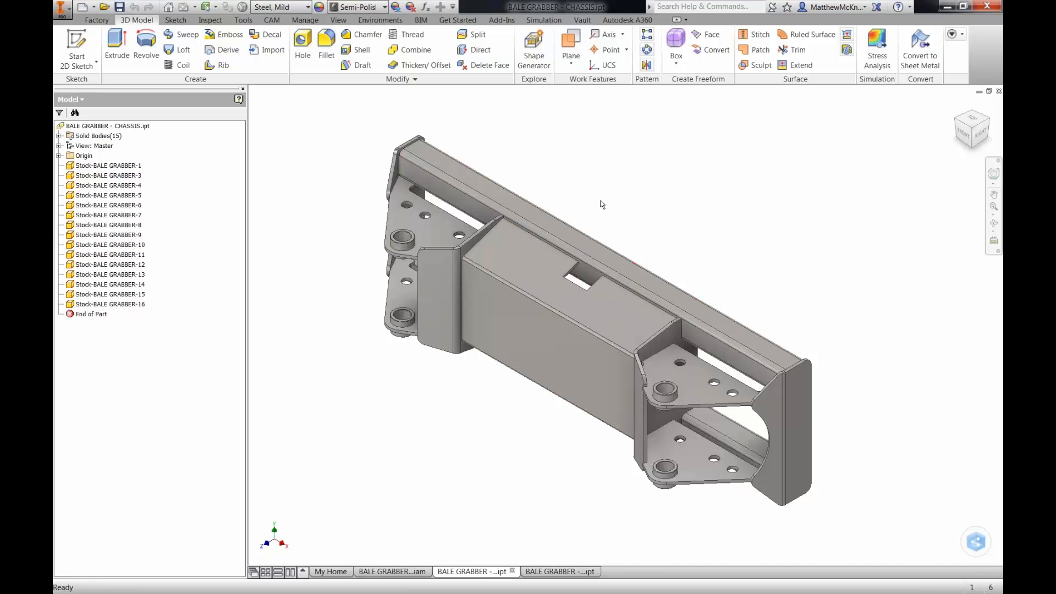
mouse_move(568, 186)
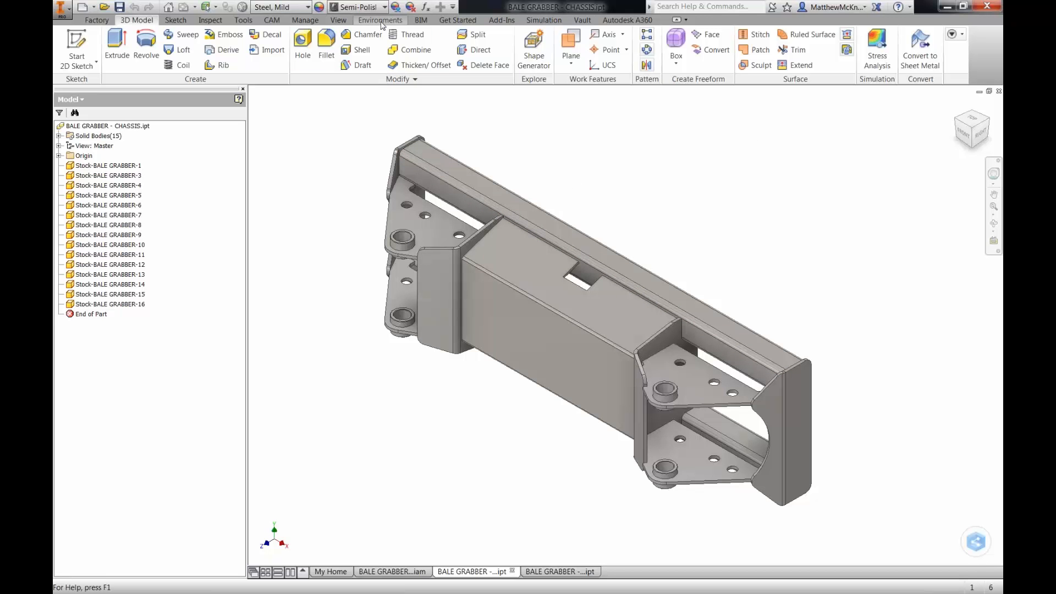
left_click(381, 20)
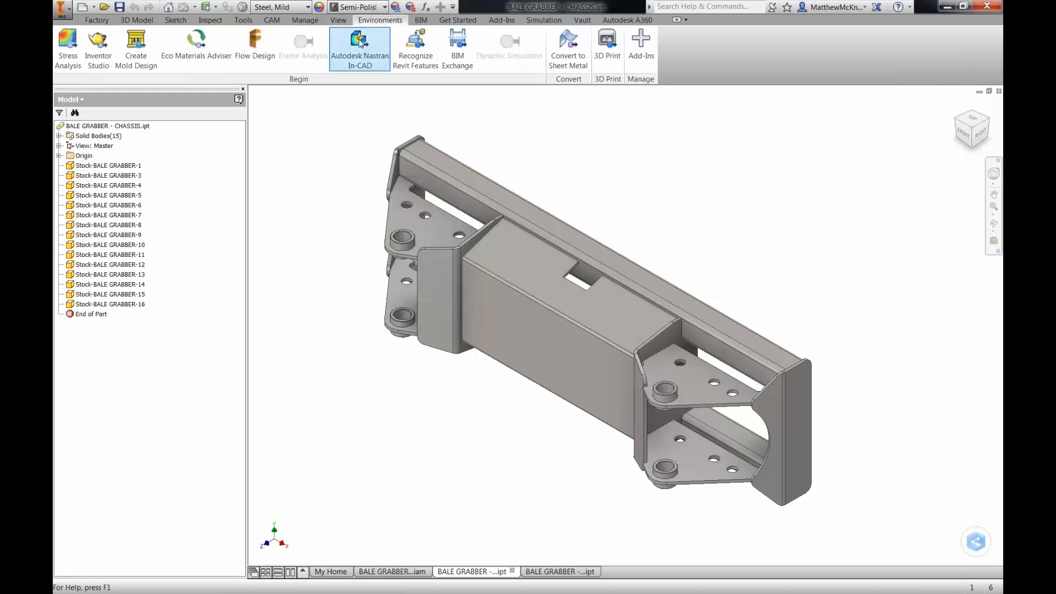
left_click(360, 44)
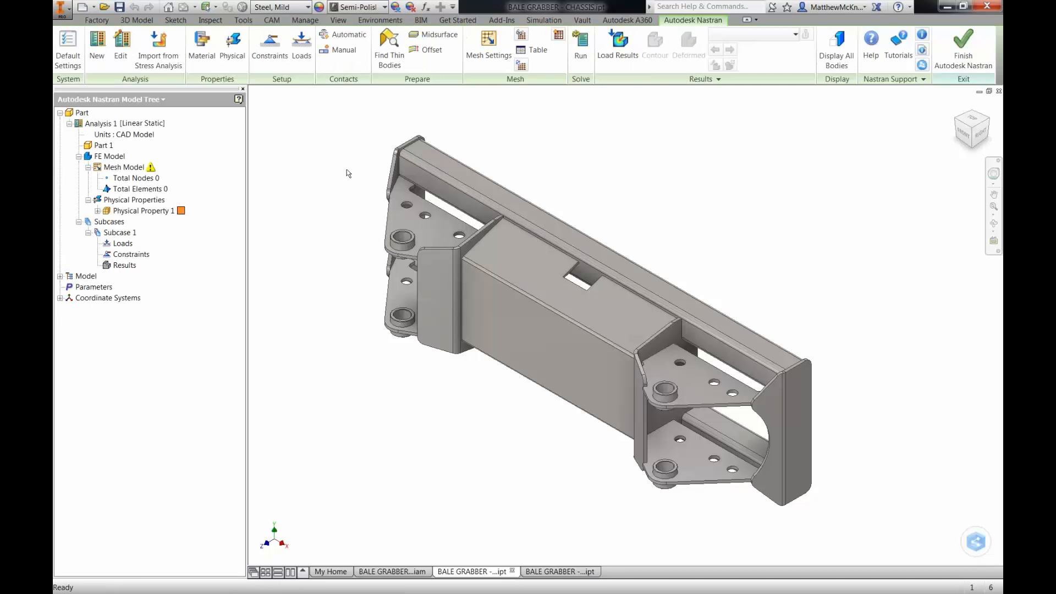
mouse_move(285, 189)
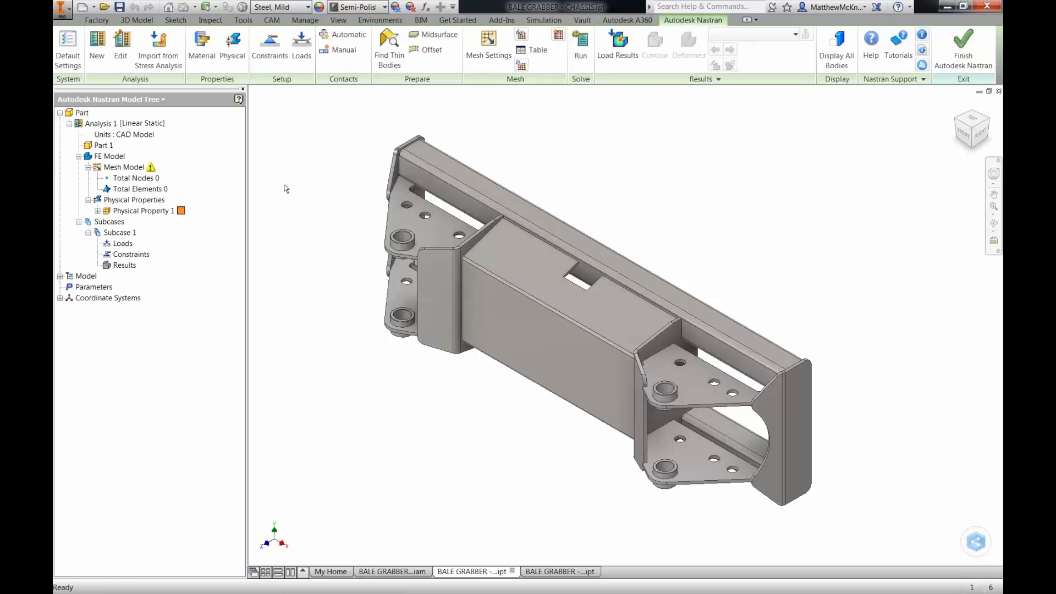
mouse_move(356, 230)
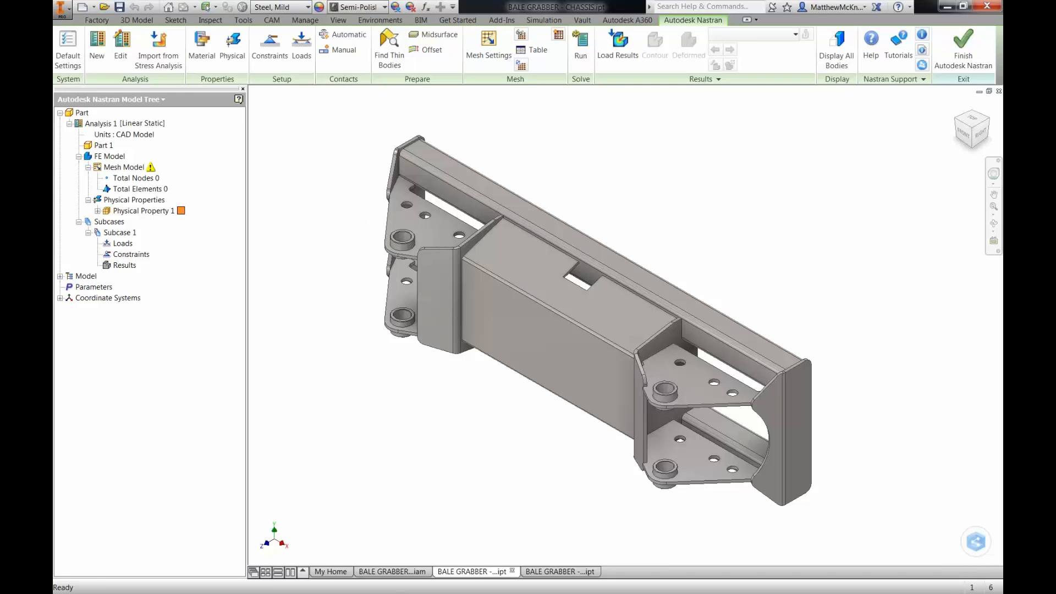
Step: Use the right-click marking menu on the chassis to start a new Load definition
right_click(345, 224)
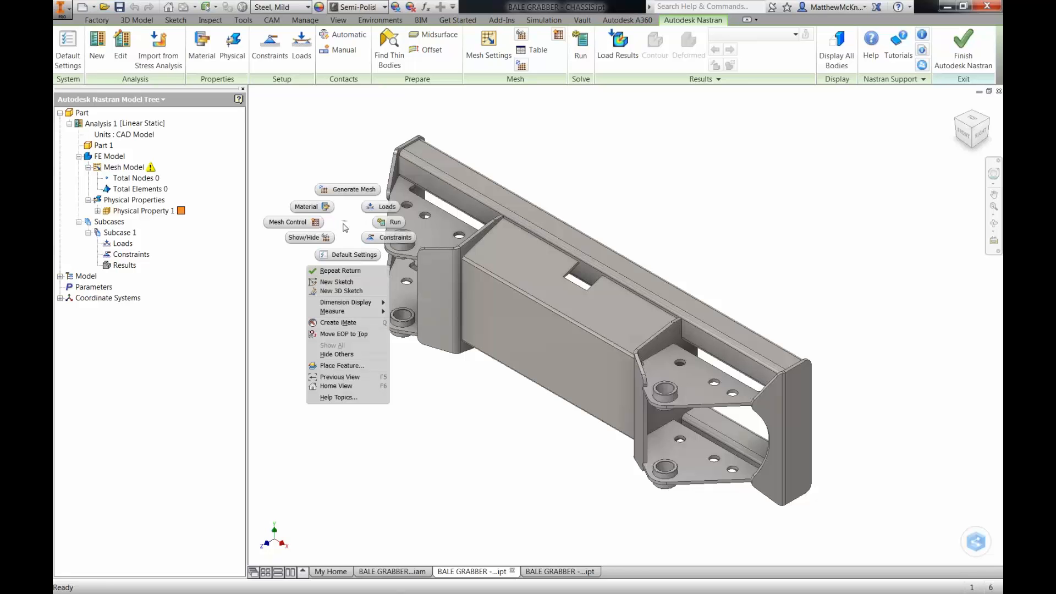
mouse_move(325, 213)
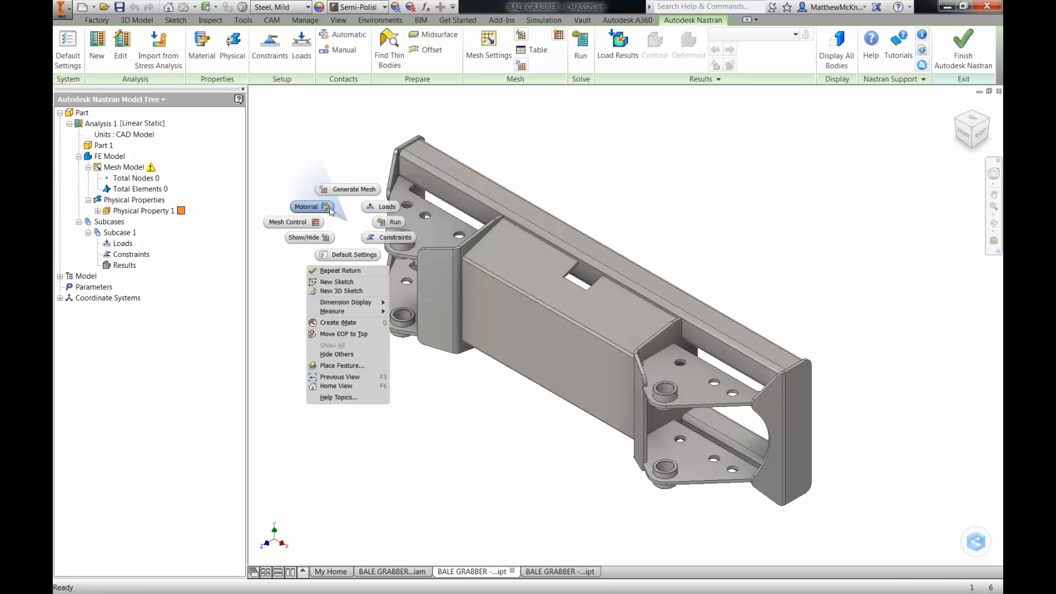
mouse_move(380, 214)
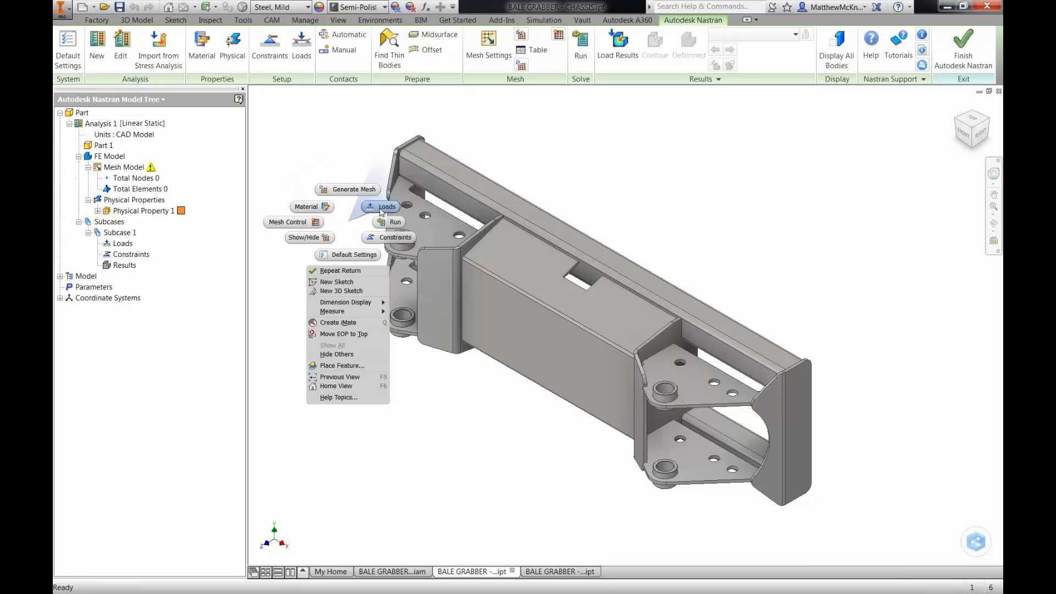
left_click(352, 223)
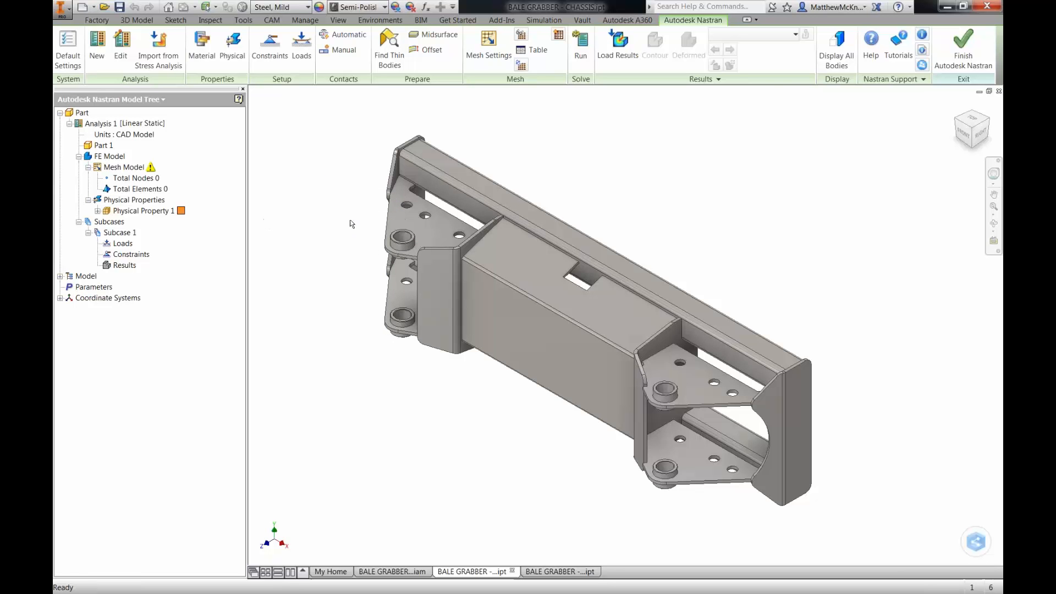
right_click(352, 225)
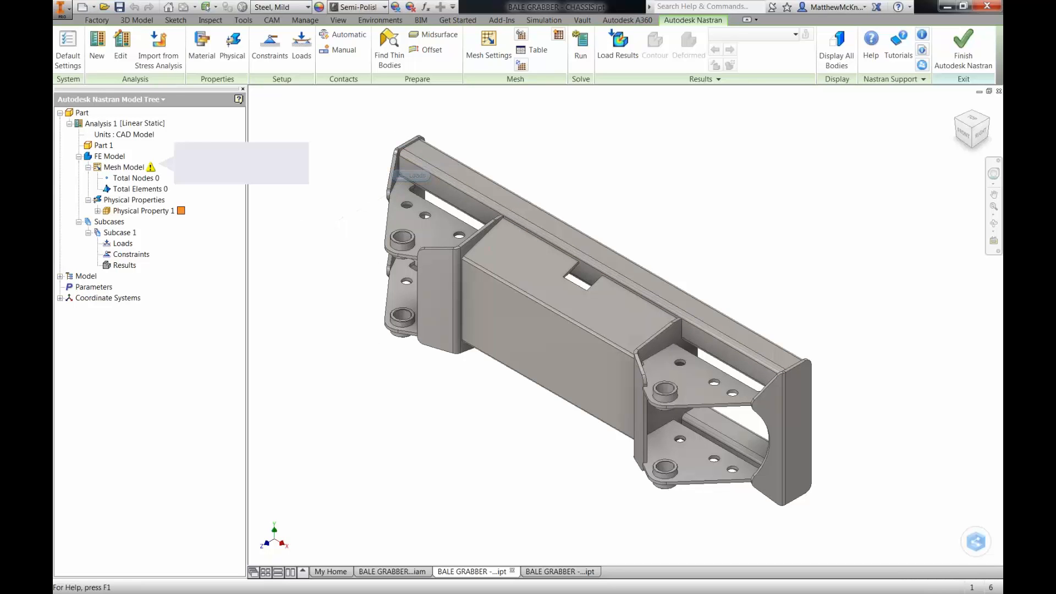
left_click(301, 44)
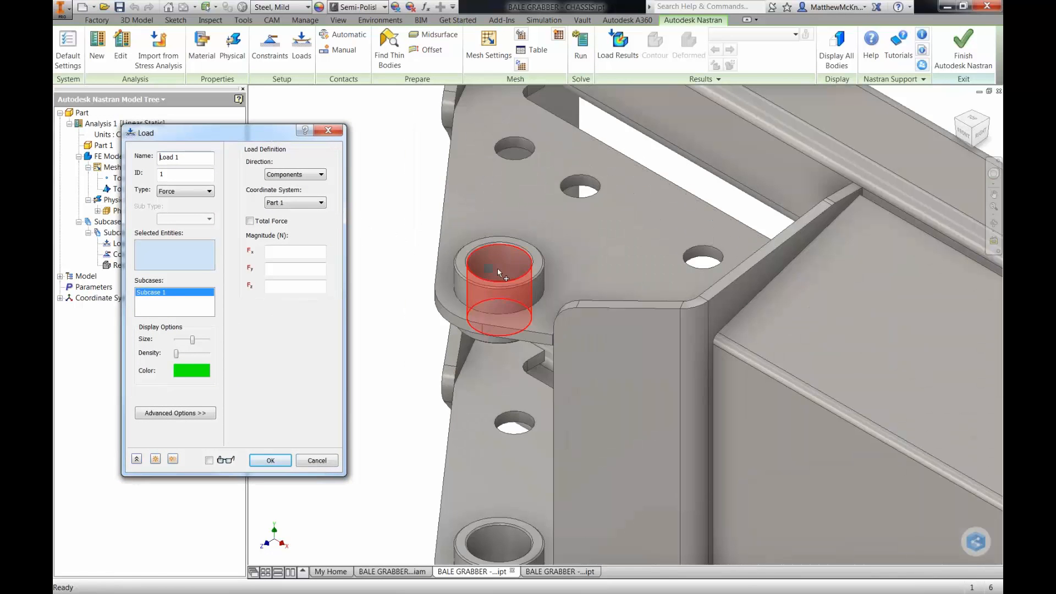
Step: Pick the pin bore face and make Load 1 a Bearing Load of Fx -1000 as Total Force
left_click(498, 273)
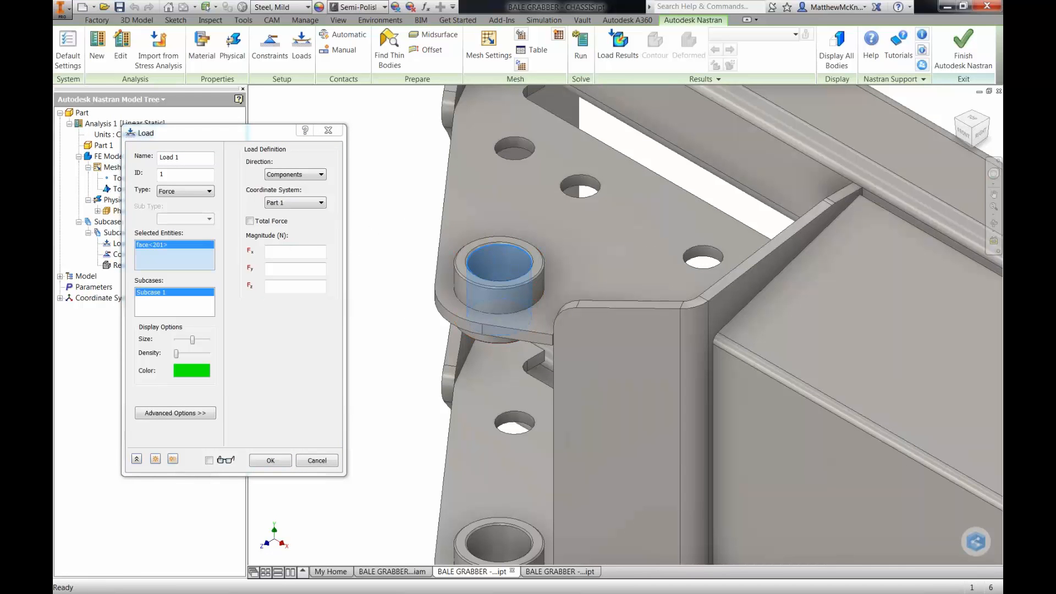
left_click(209, 192)
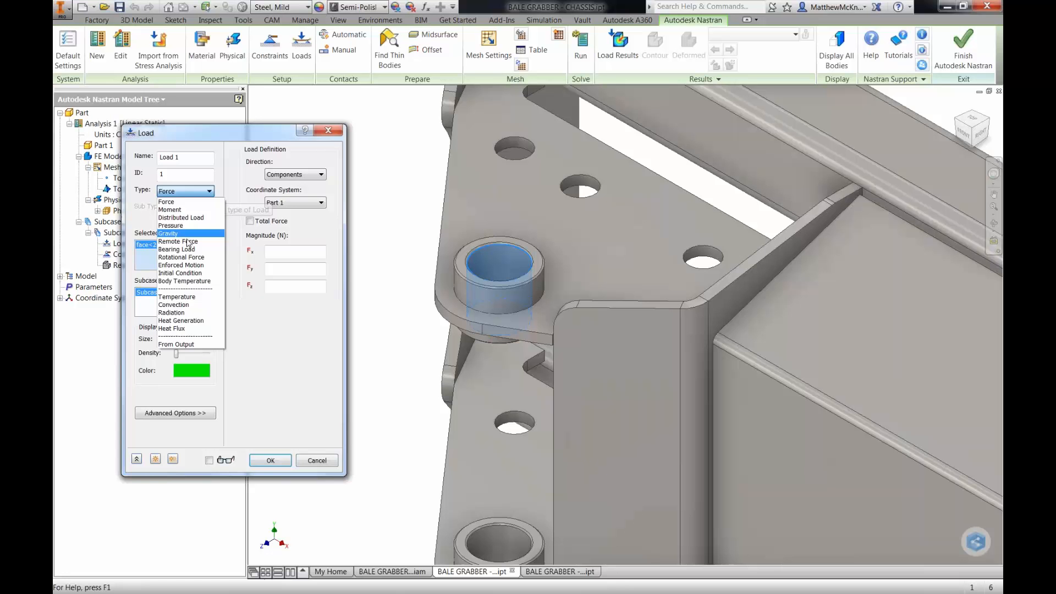
left_click(176, 248)
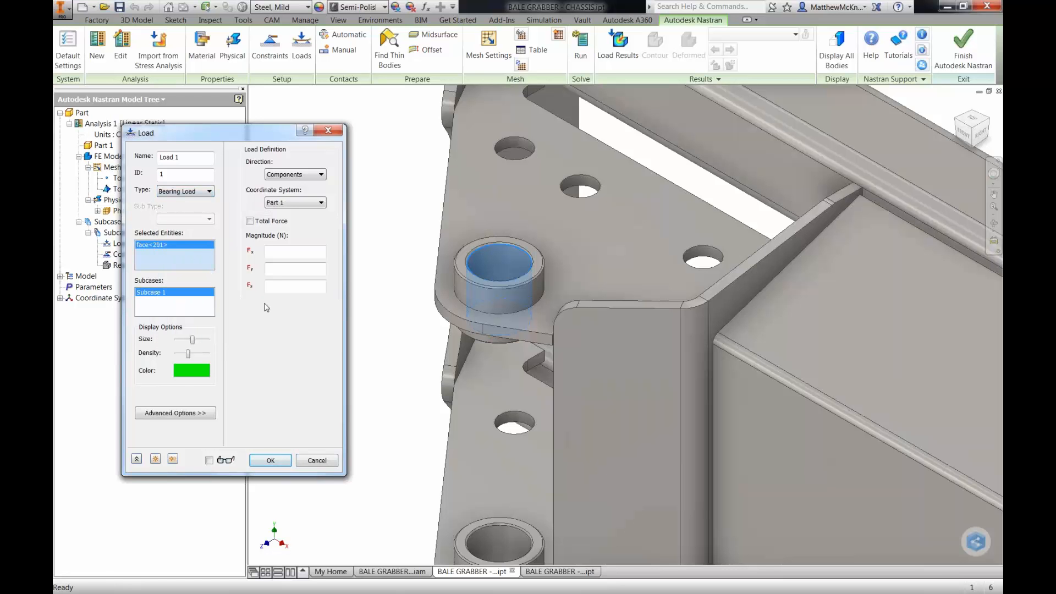
type("-1000")
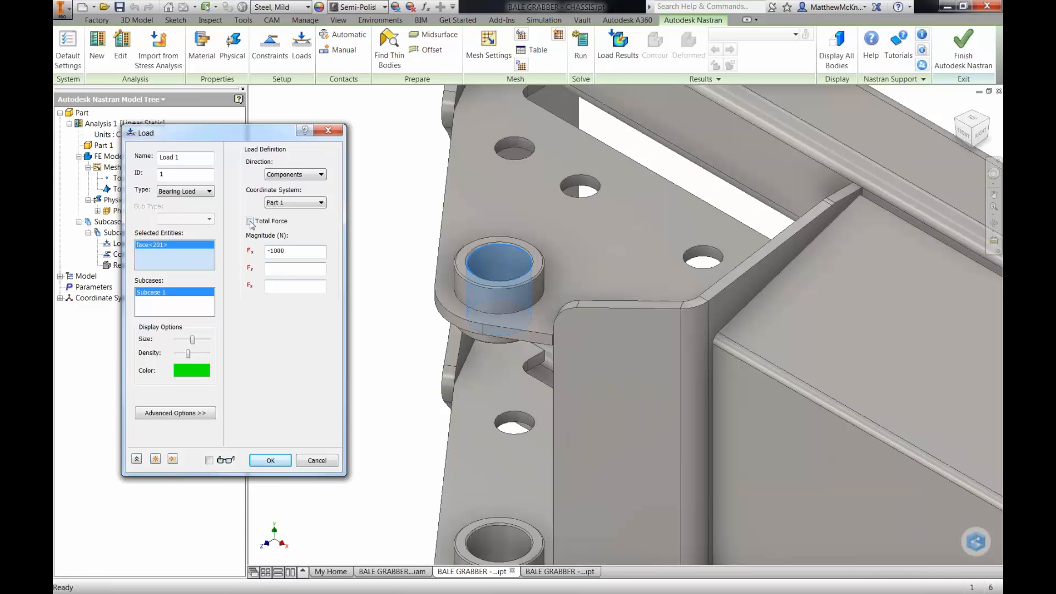
left_click(248, 221)
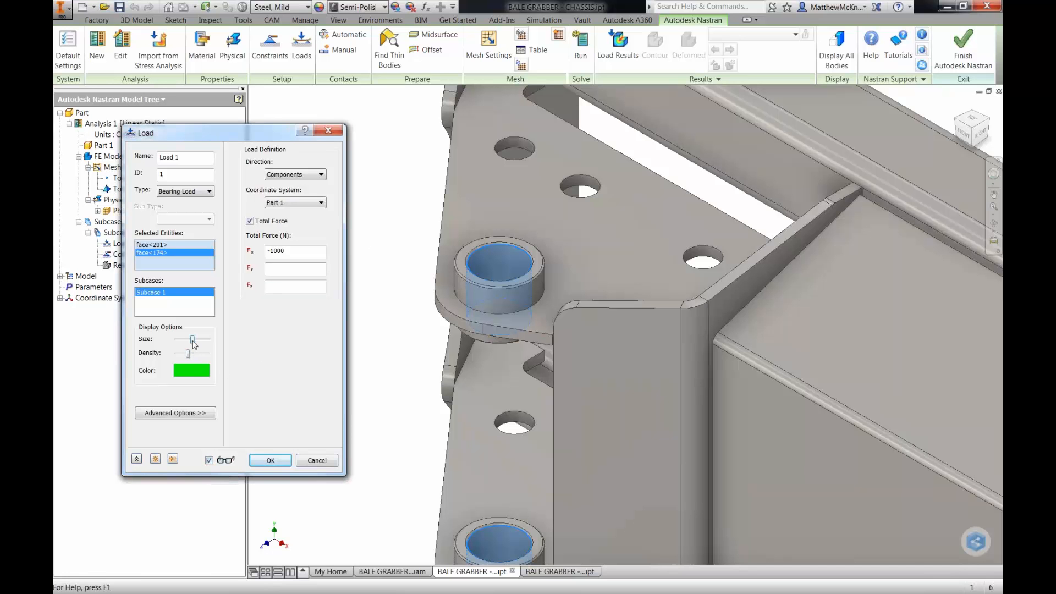
Step: Adjust the load arrow size and density sliders and confirm the bearing load
left_click_drag(187, 353, 191, 353)
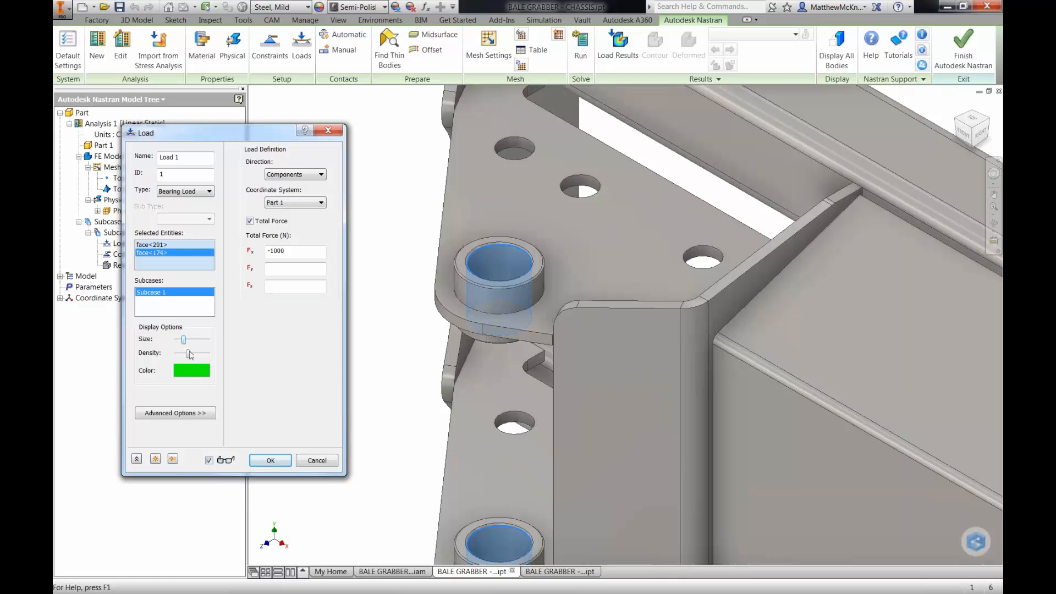
left_click_drag(184, 353, 194, 353)
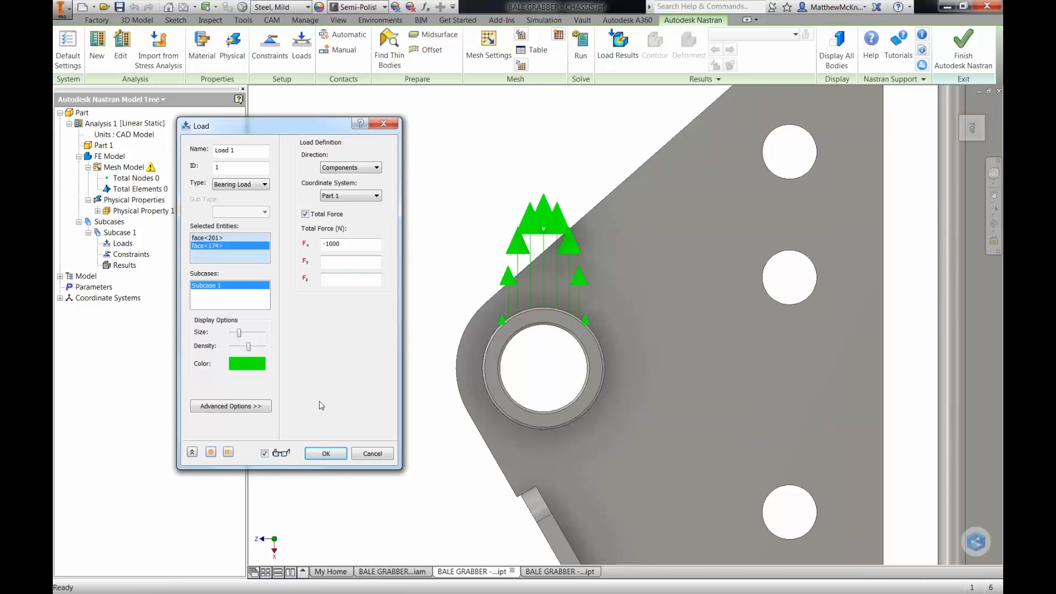
left_click(326, 453)
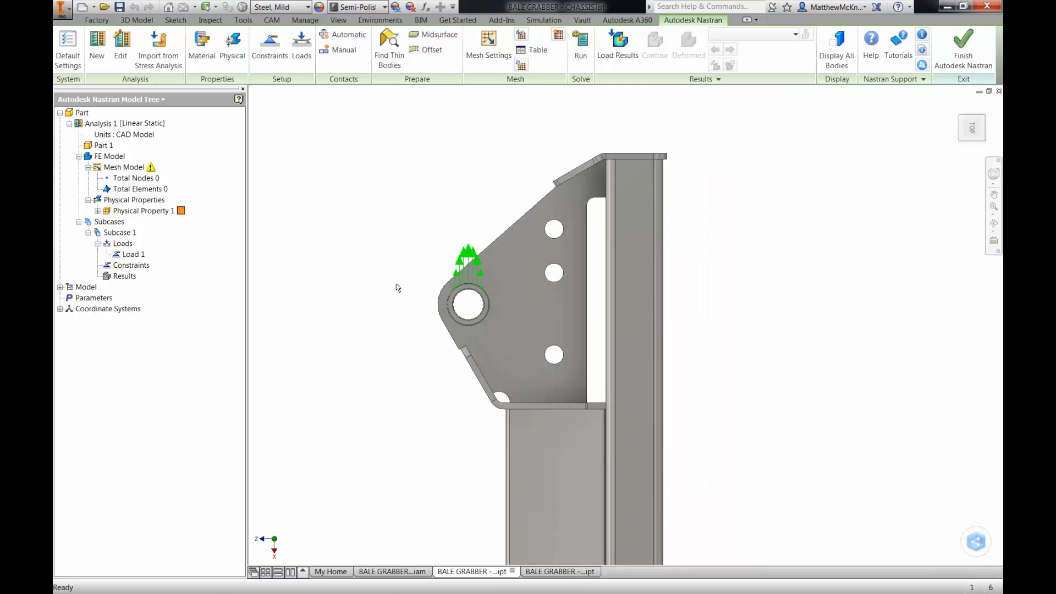
mouse_move(395, 224)
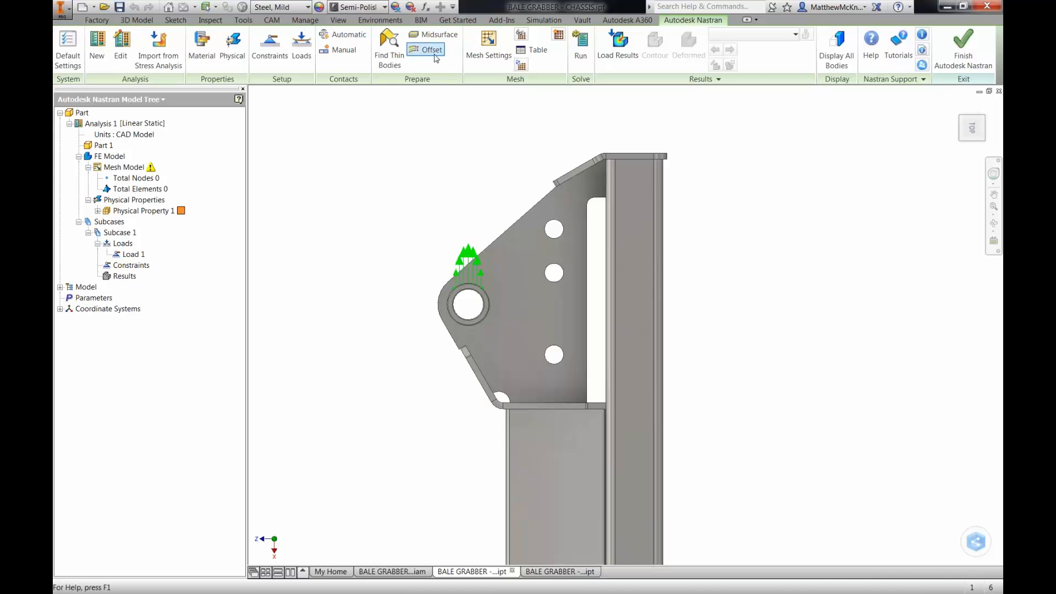
mouse_move(429, 49)
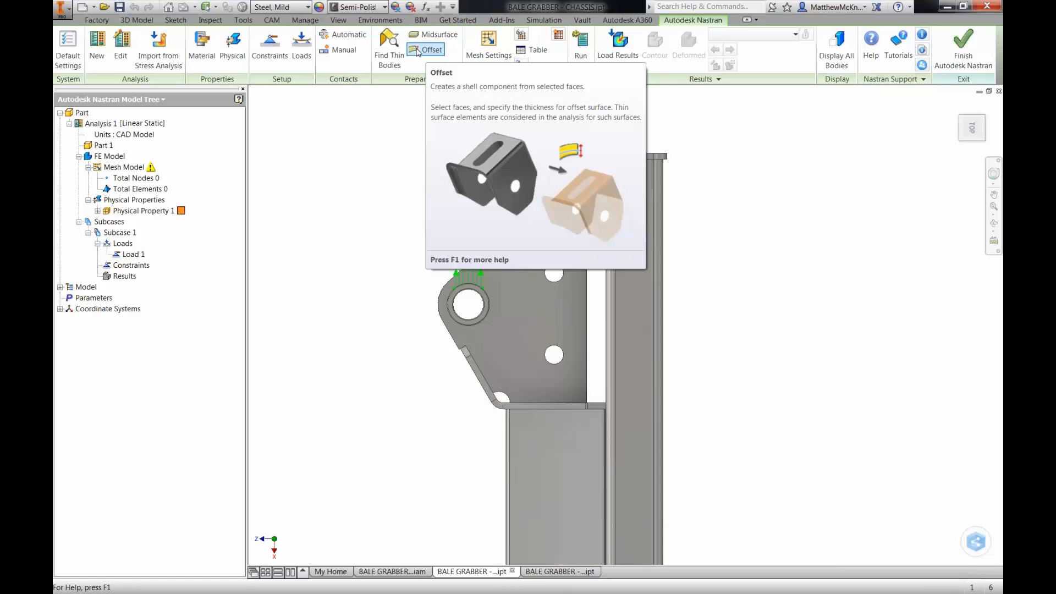
mouse_move(388, 51)
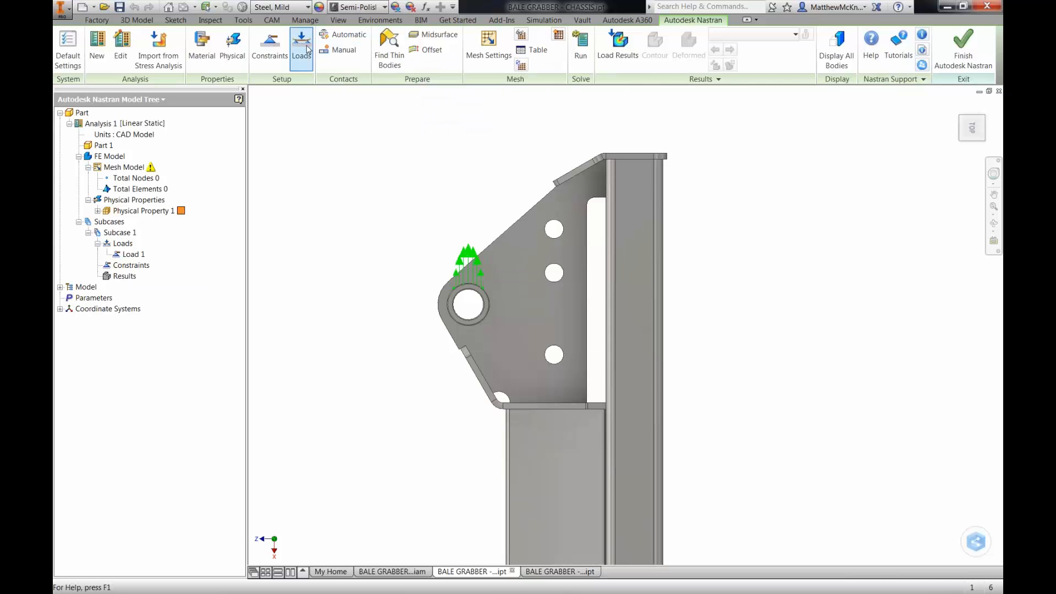
mouse_move(302, 46)
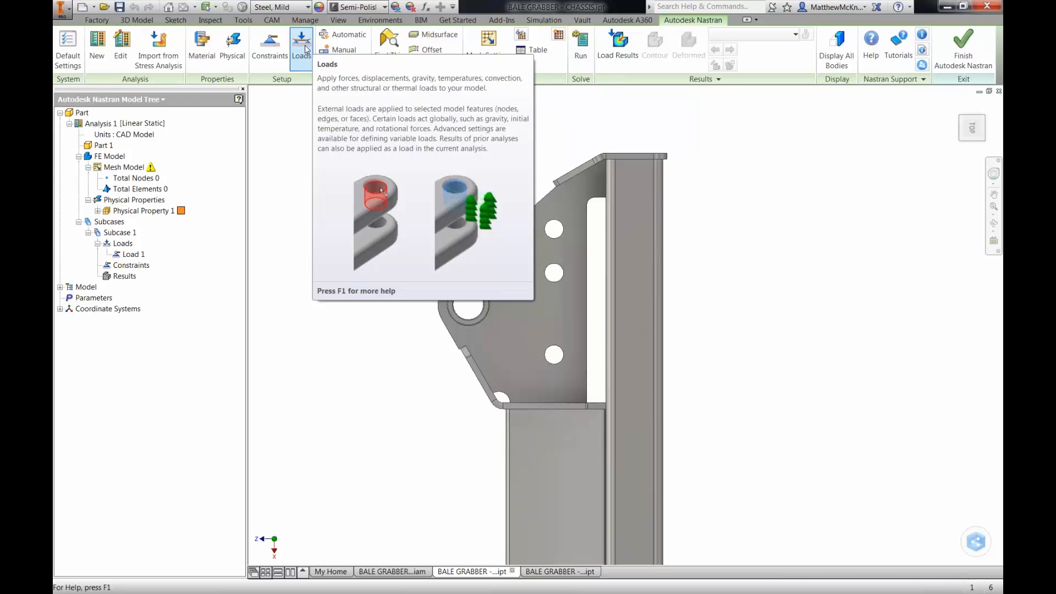
mouse_move(260, 43)
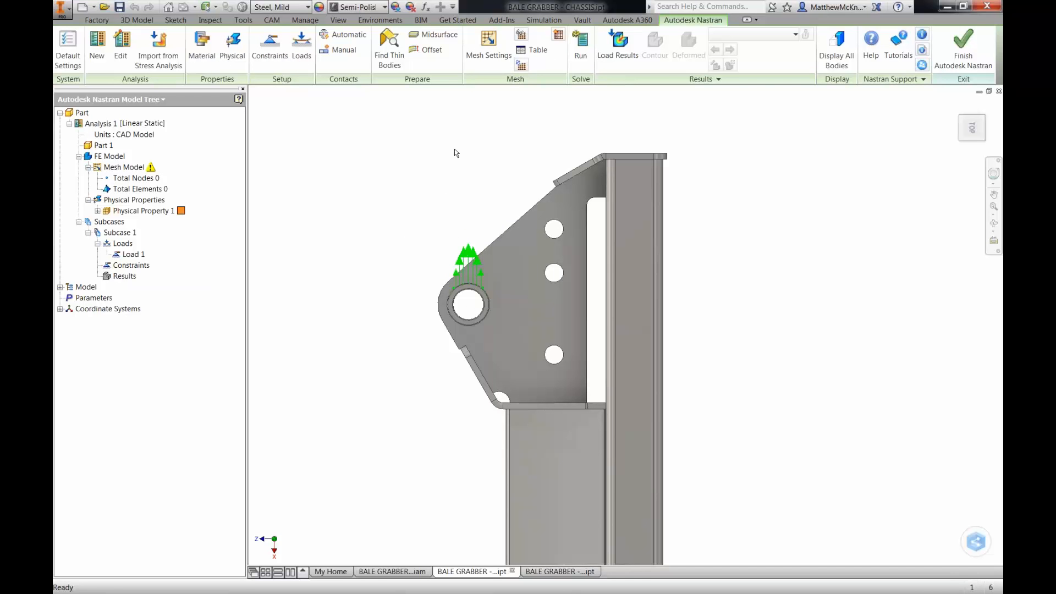
mouse_move(449, 161)
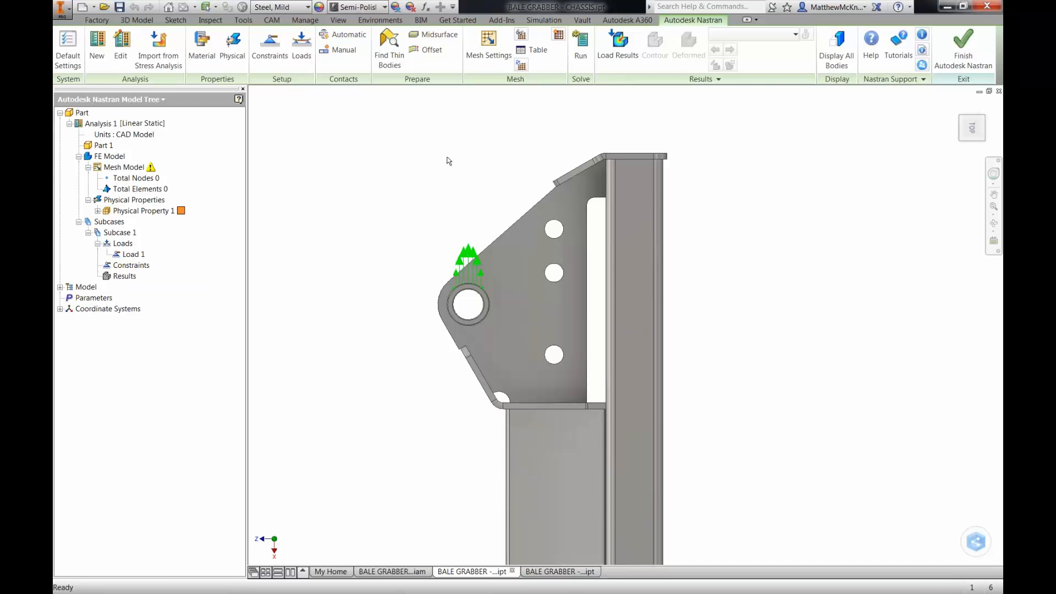
mouse_move(363, 177)
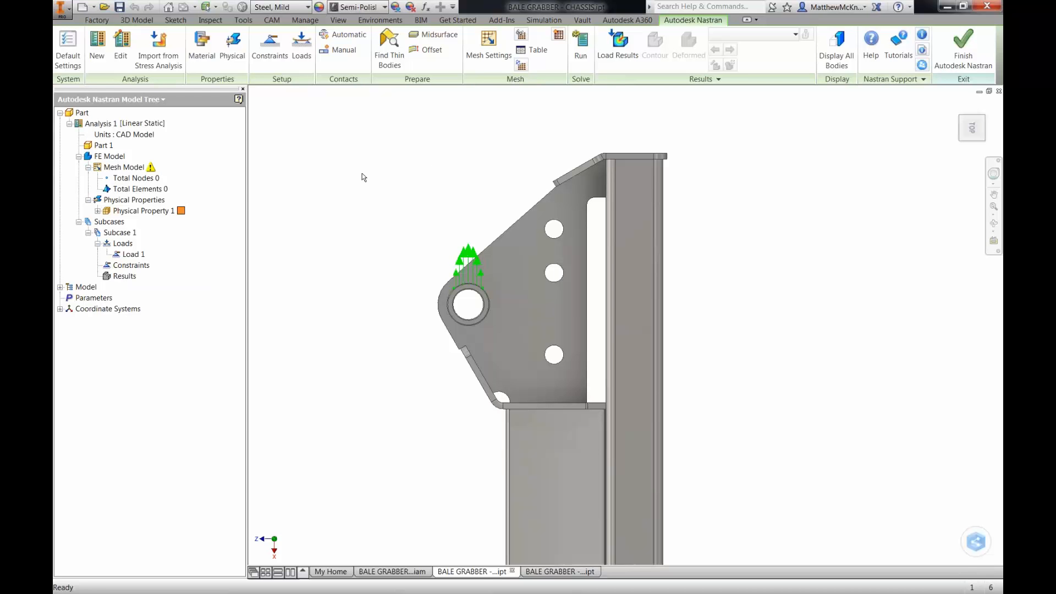
mouse_move(346, 224)
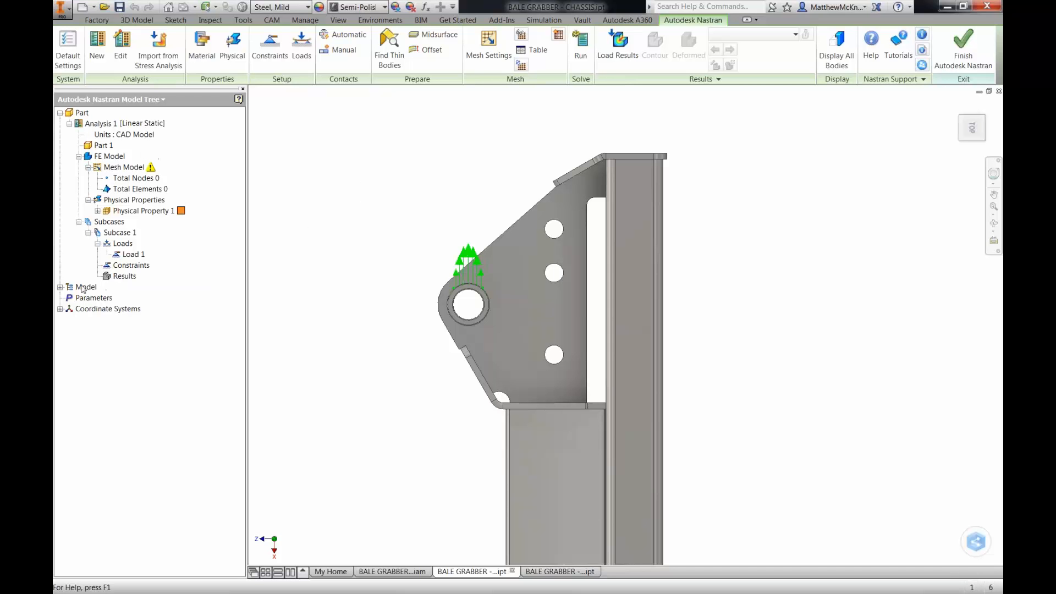
Step: Expand the Model node in the analysis tree and select the Steel, Mild material
left_click(61, 287)
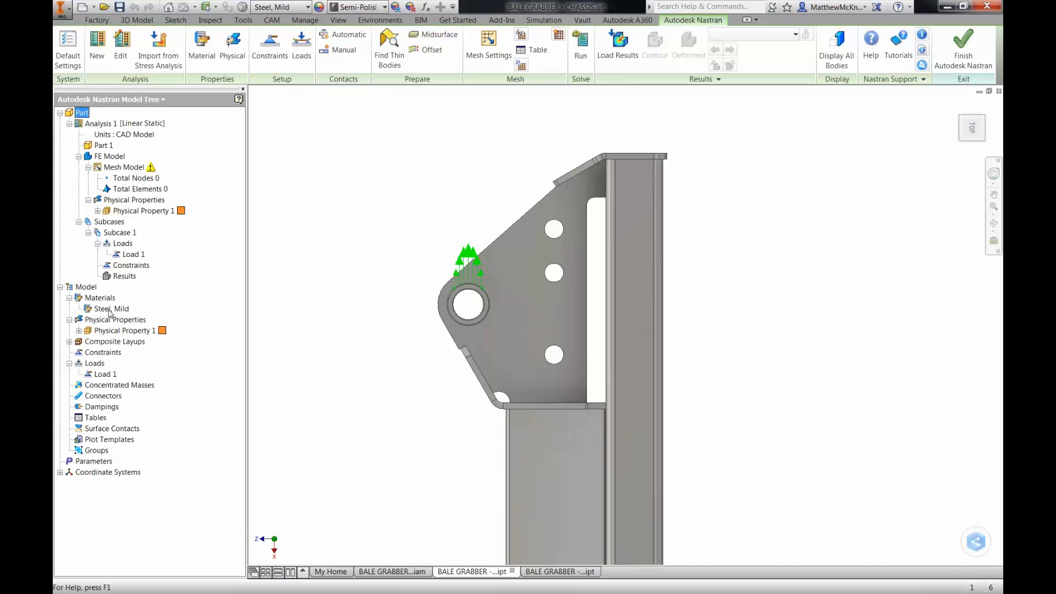
left_click(108, 308)
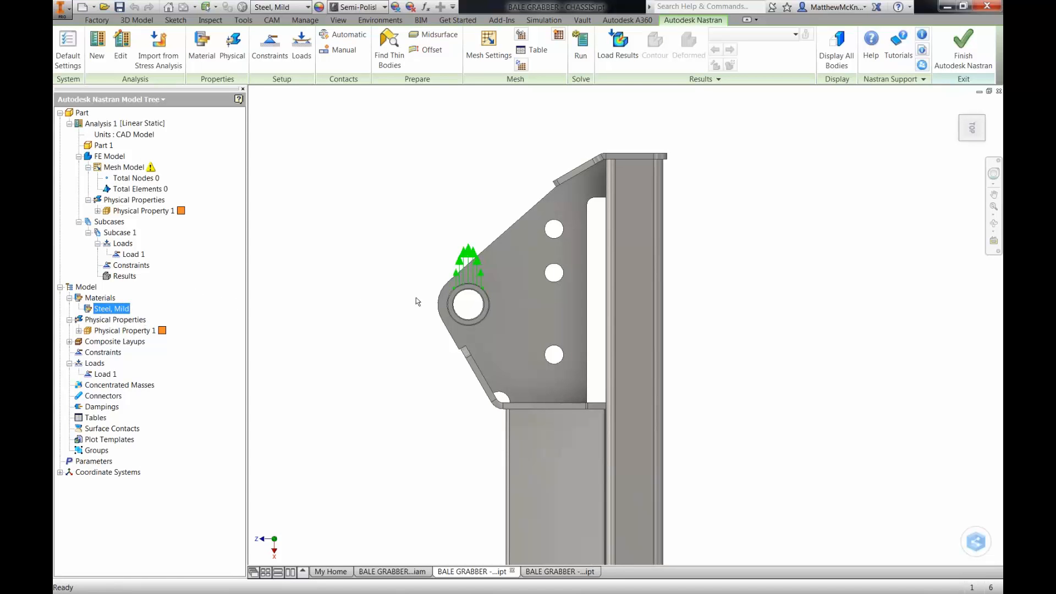
mouse_move(405, 308)
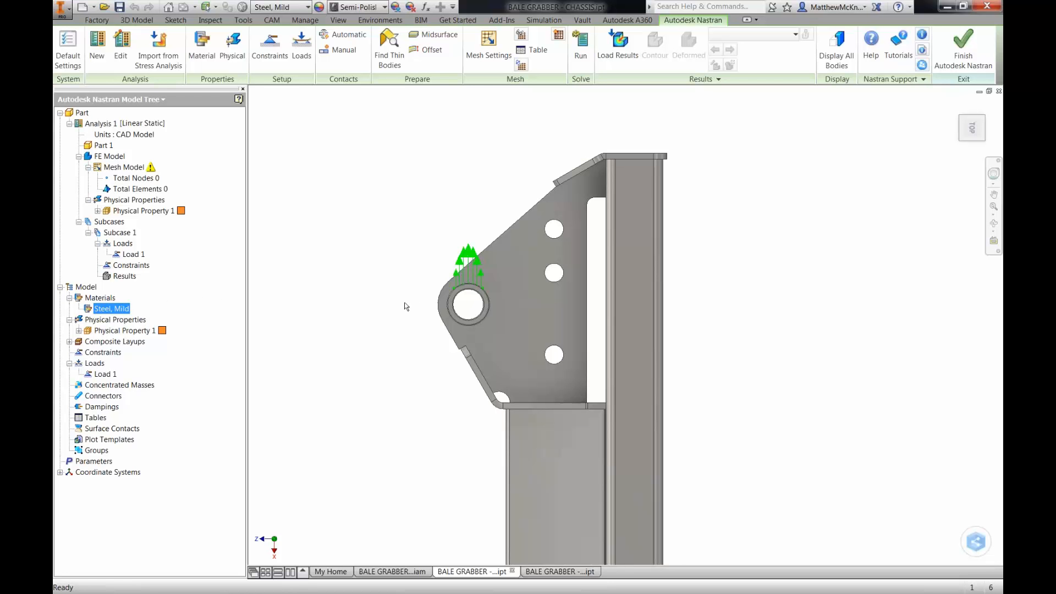
mouse_move(403, 338)
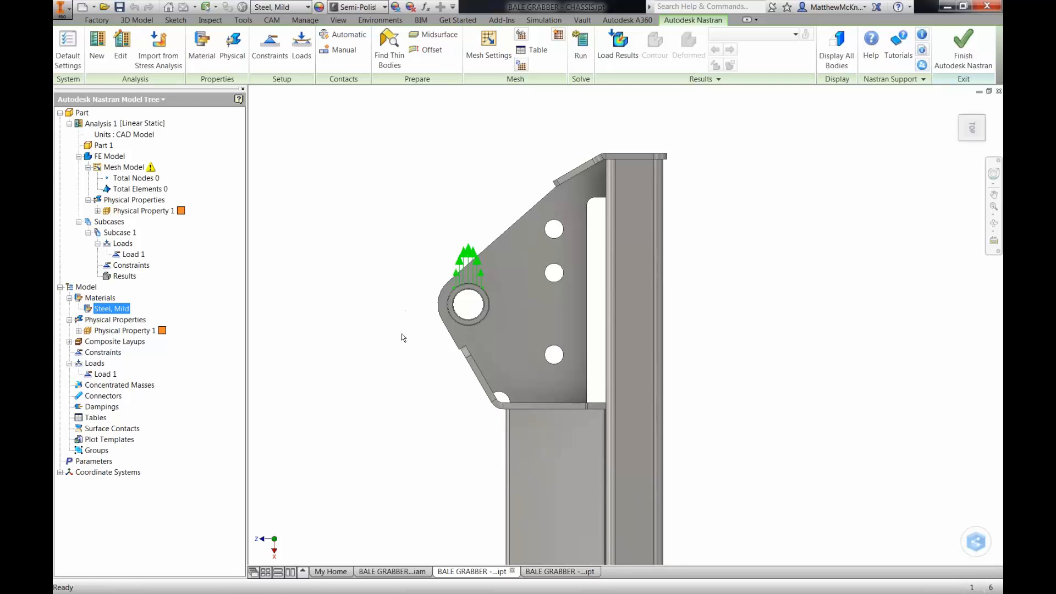
mouse_move(601, 200)
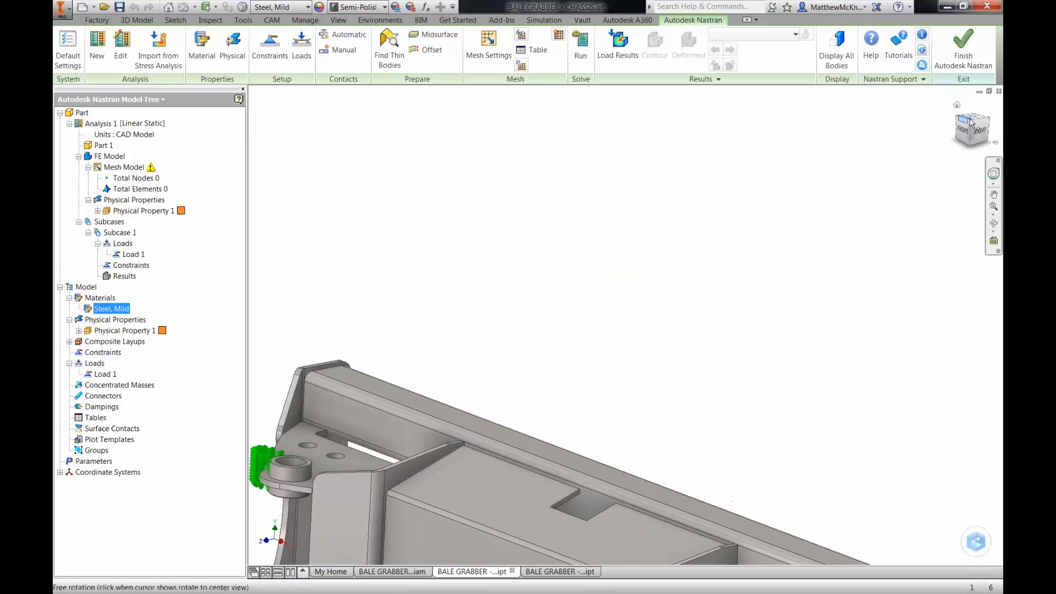
Step: Set the front view, then orbit and zoom to an angled view of the whole chassis
left_click(971, 123)
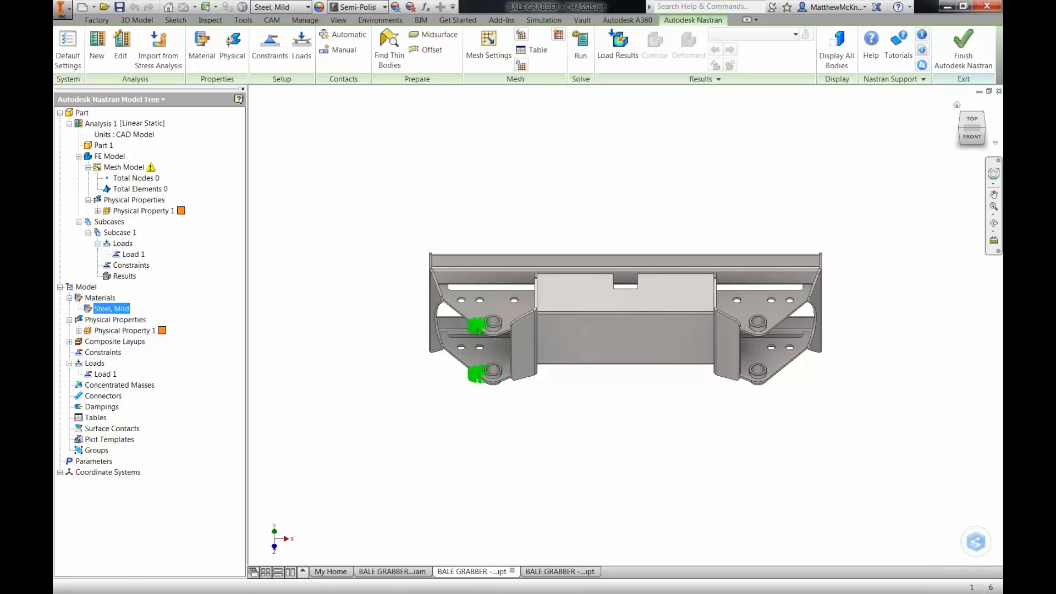
left_click_drag(606, 317, 694, 263)
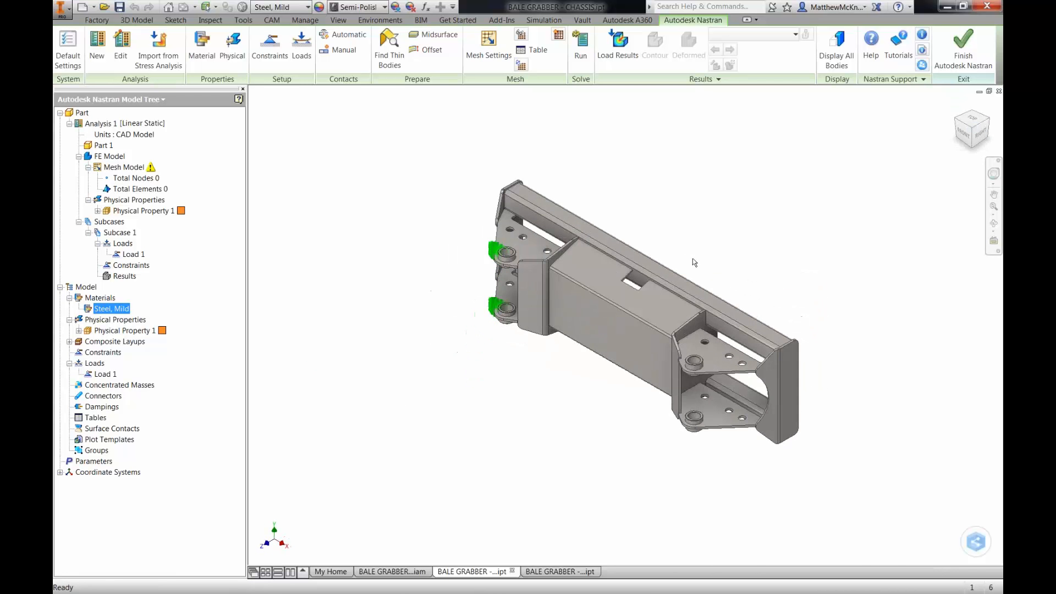
left_click_drag(695, 263, 657, 209)
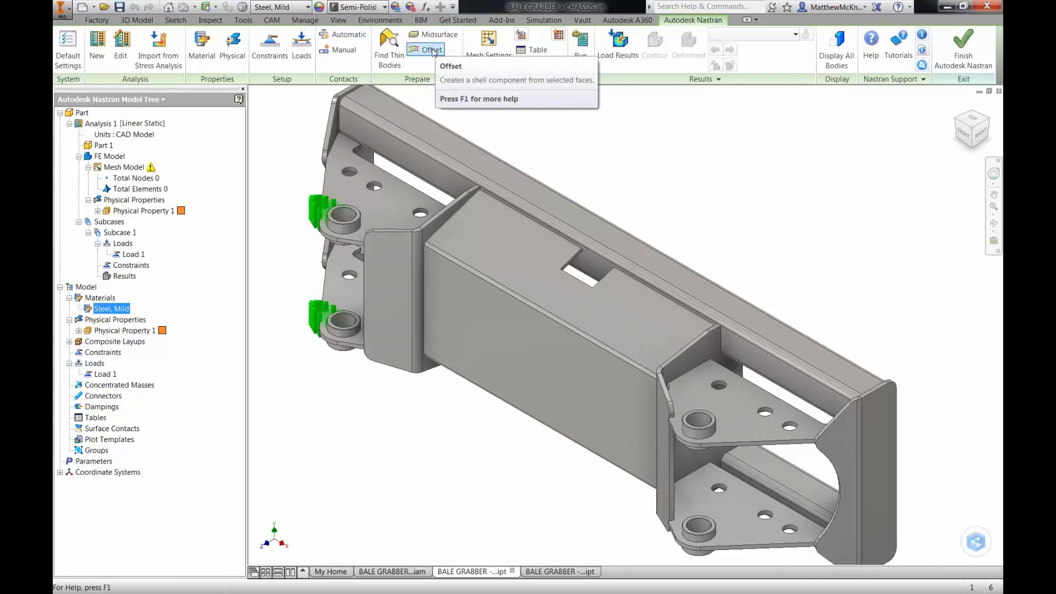
Step: Create Offset Surface 1 at 4 mm from the lower gusset plate face, leaving Thickness unchecked
left_click(733, 407)
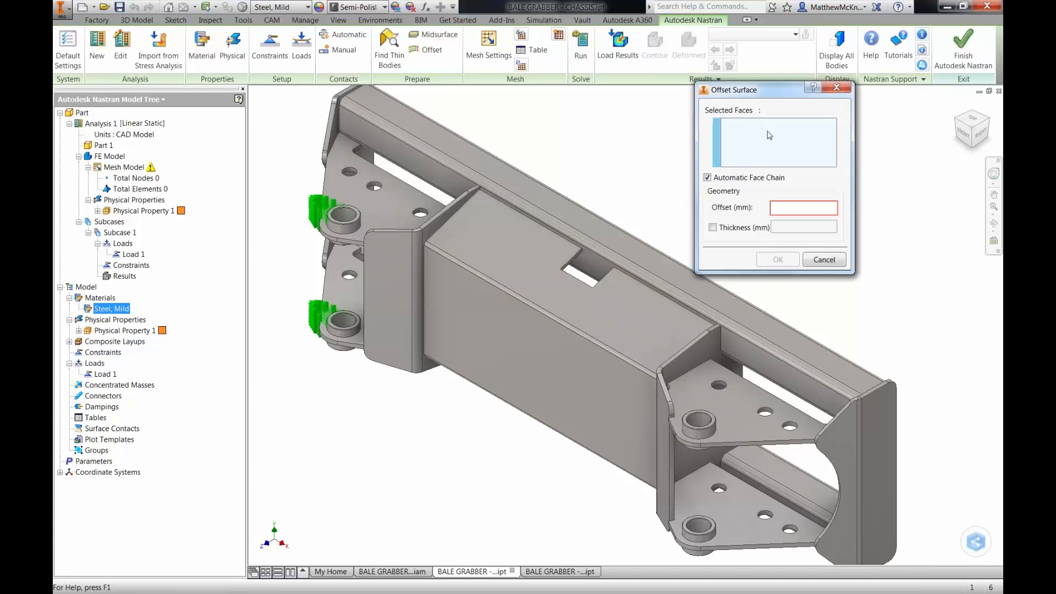
left_click(707, 404)
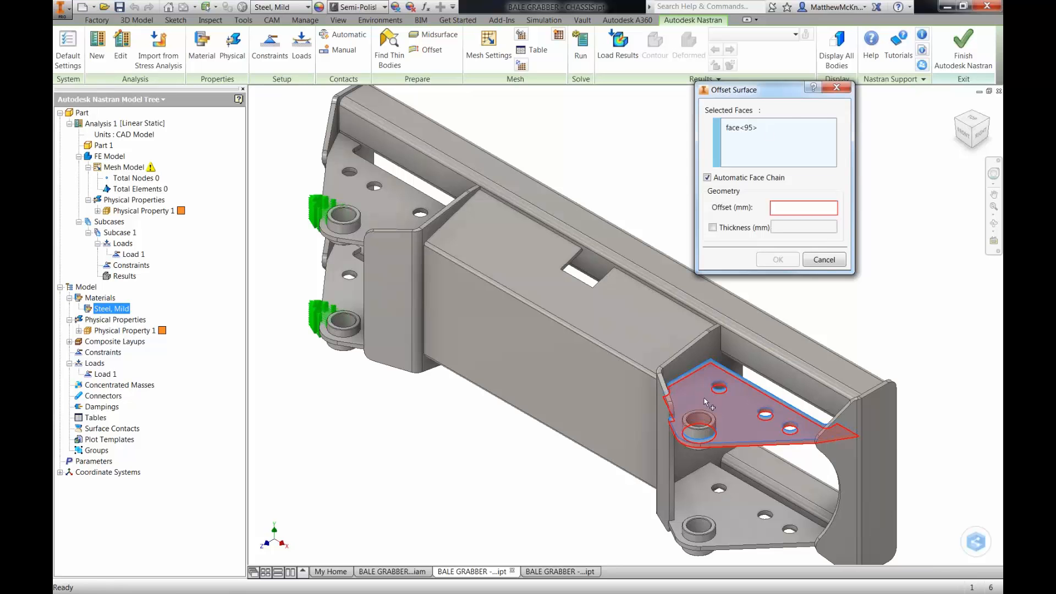
left_click(803, 207)
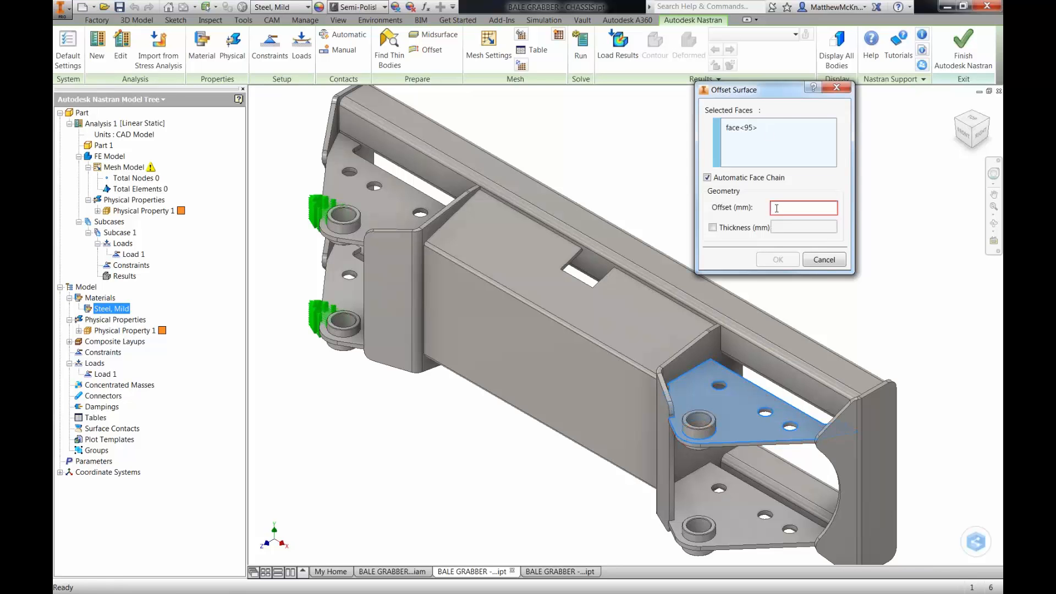
type("4")
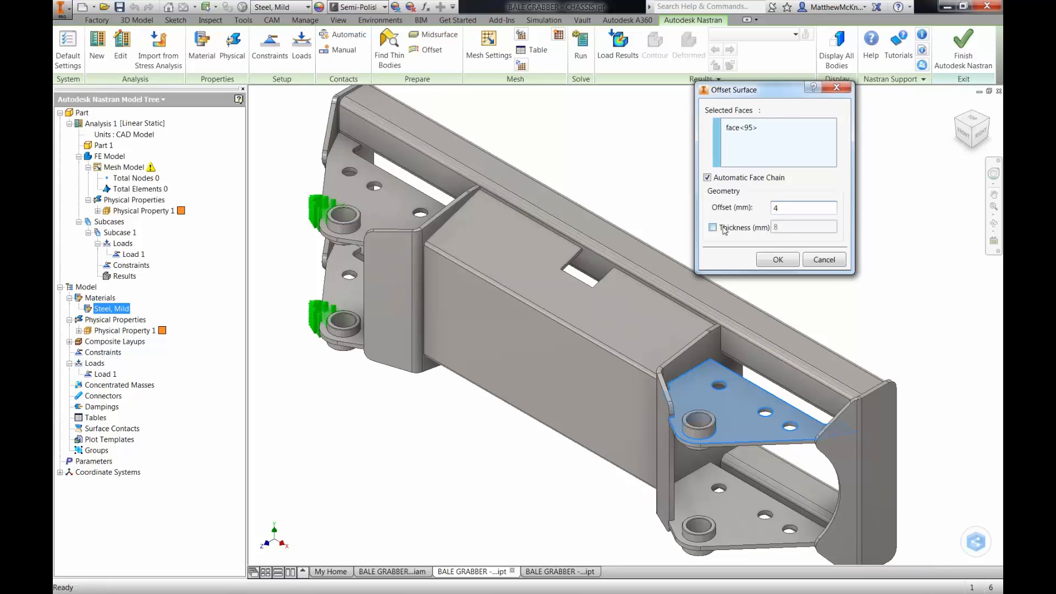
left_click(803, 207)
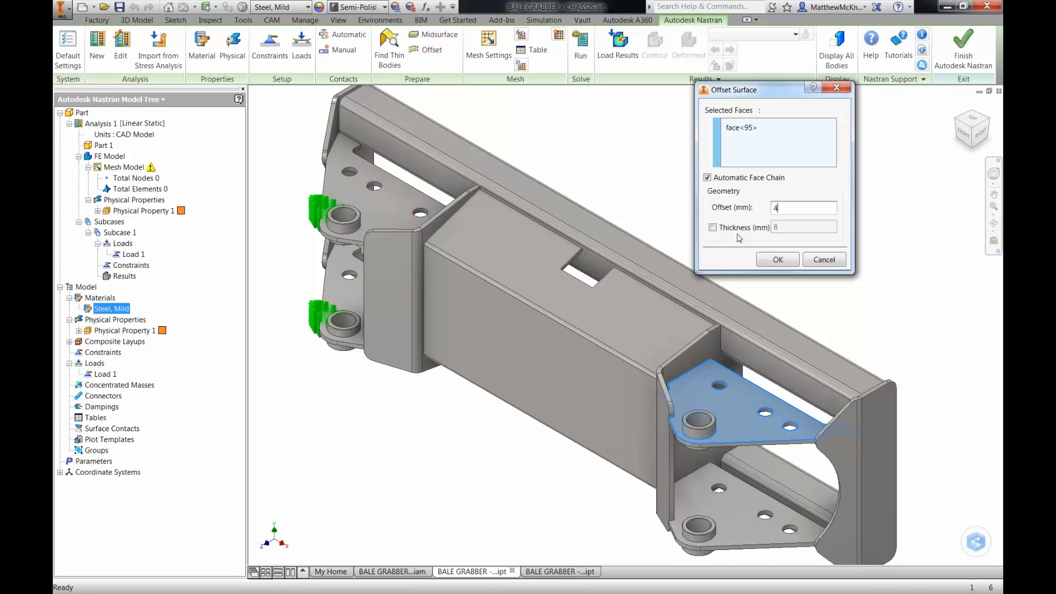
left_click(713, 227)
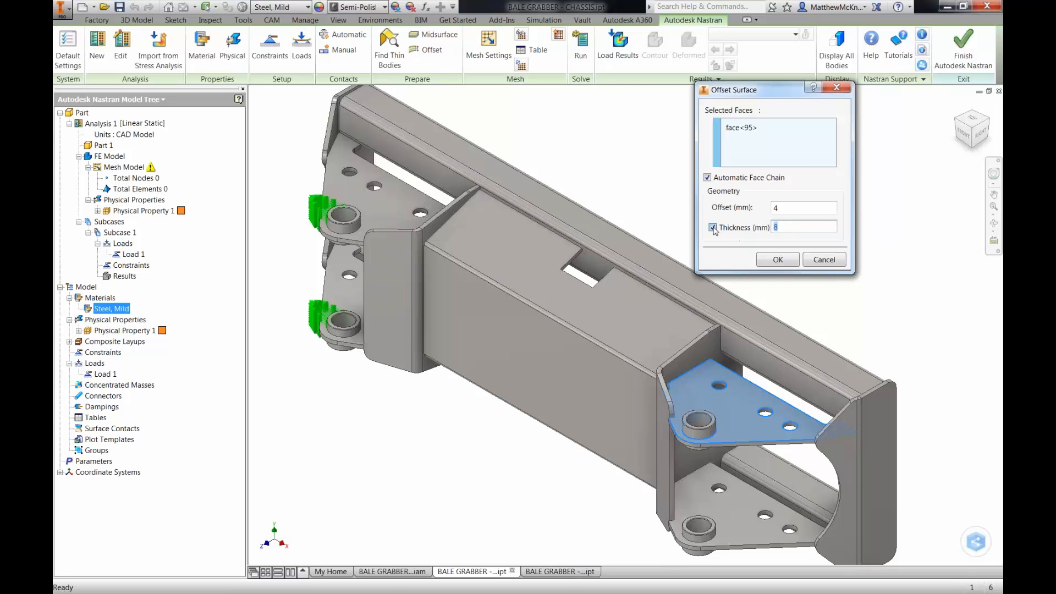
left_click(713, 227)
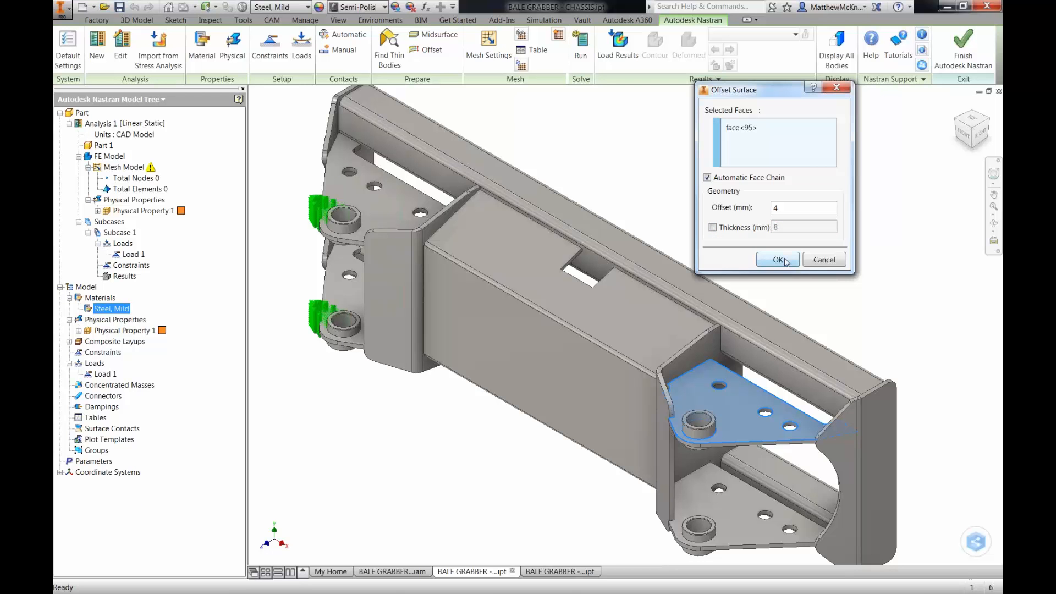
left_click(777, 260)
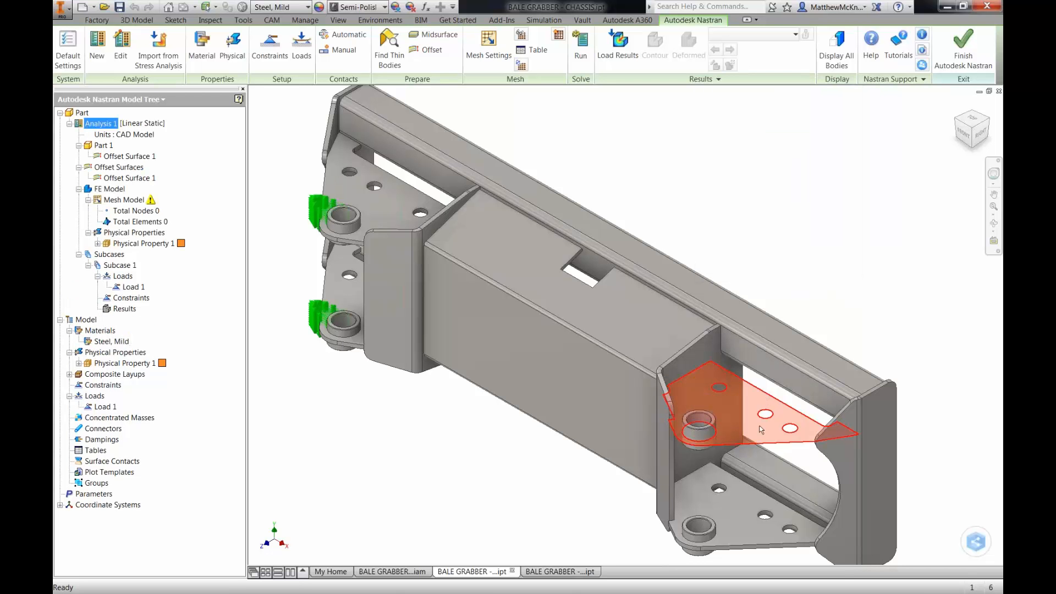
mouse_move(754, 393)
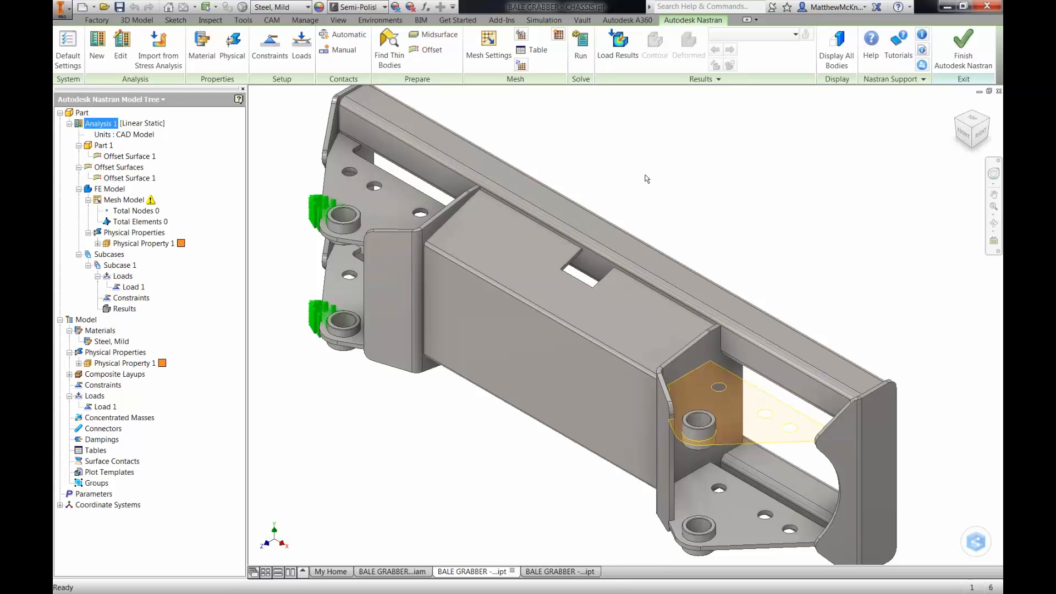
mouse_move(589, 141)
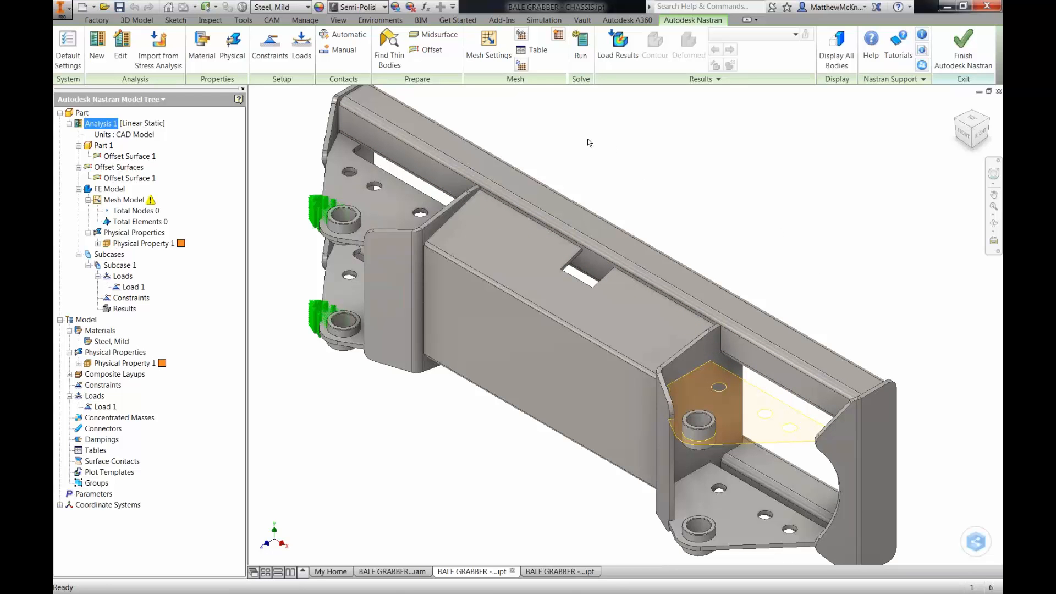
mouse_move(438, 34)
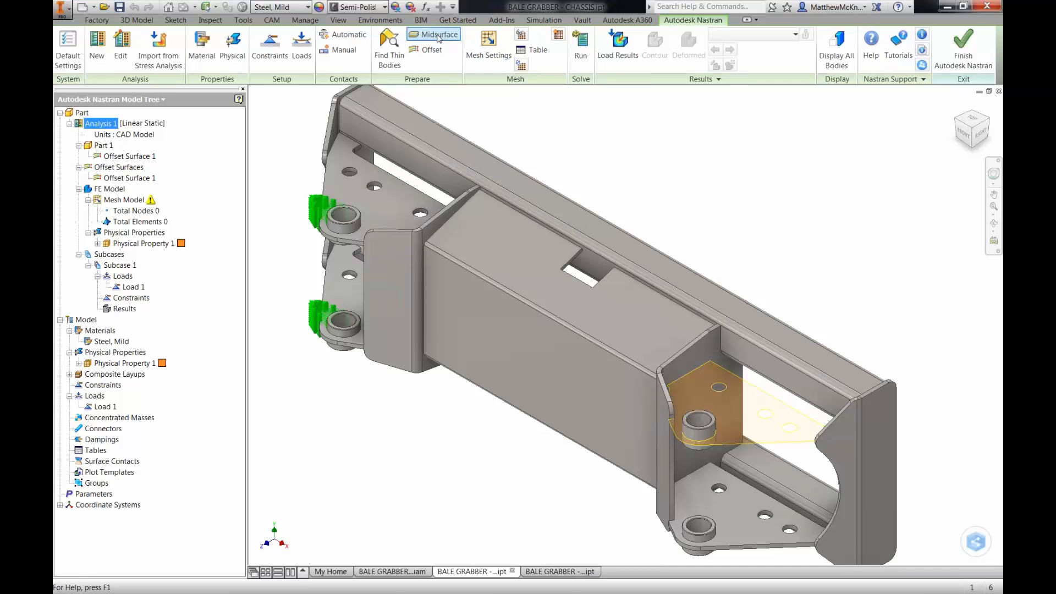
Step: Create the 8 mm Midsurface 1 from the lower plate solid and highlight it and Offset Surface 1 in the tree
left_click(437, 34)
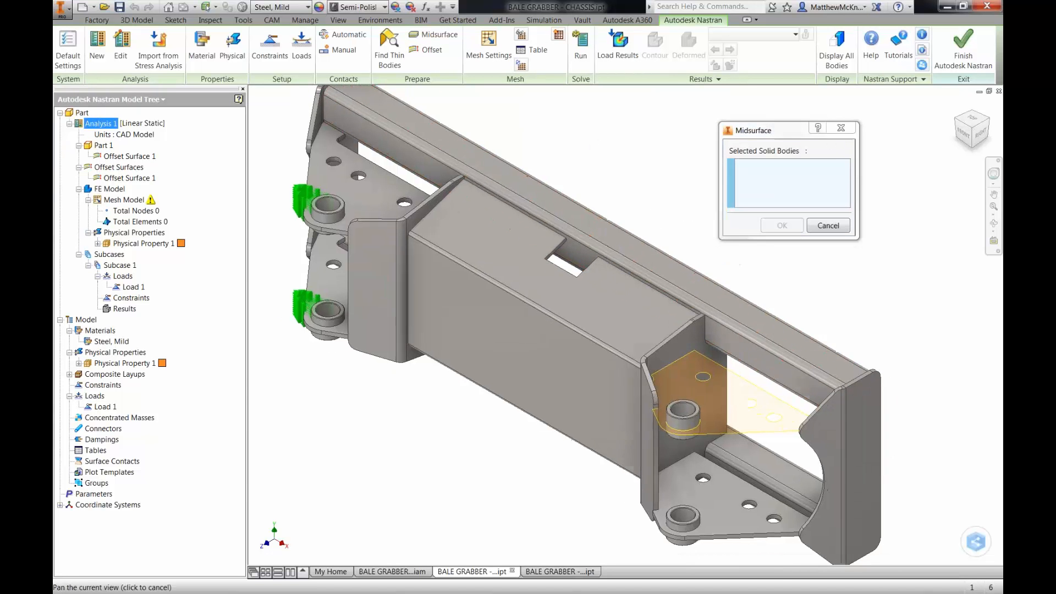
left_click(713, 506)
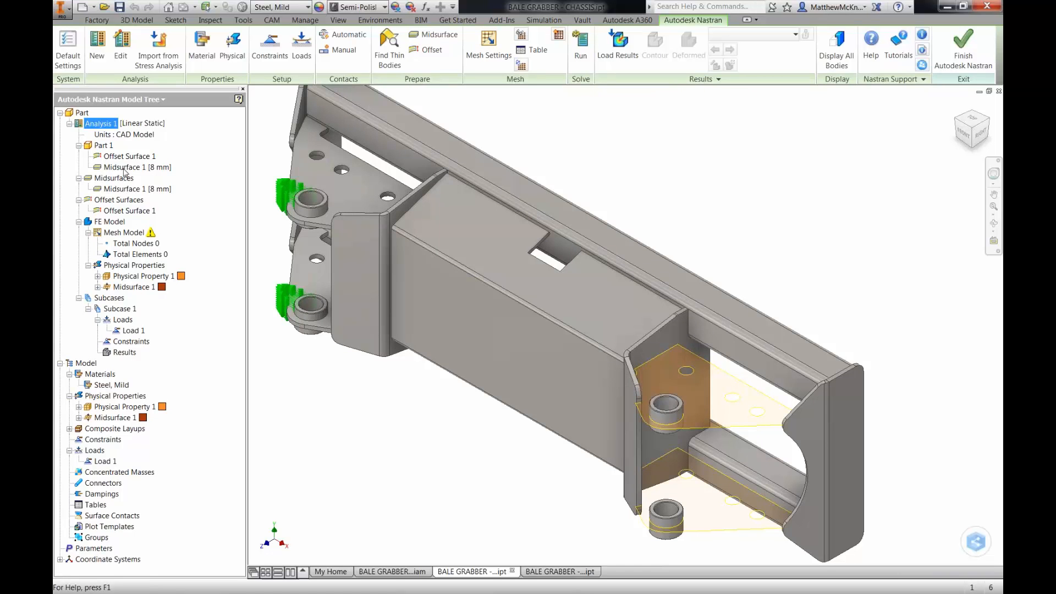
left_click(79, 146)
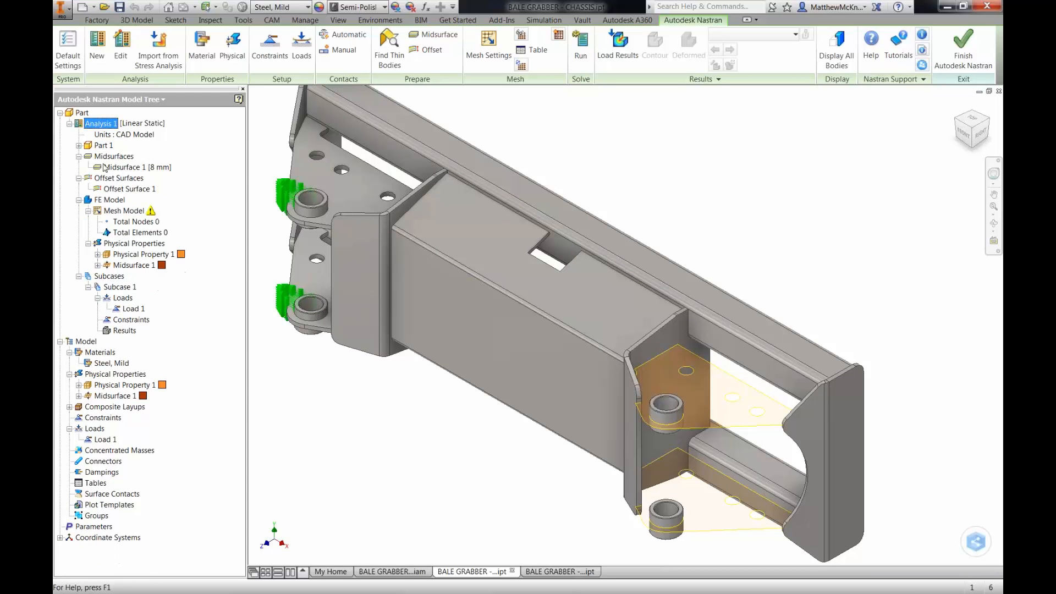
left_click(126, 168)
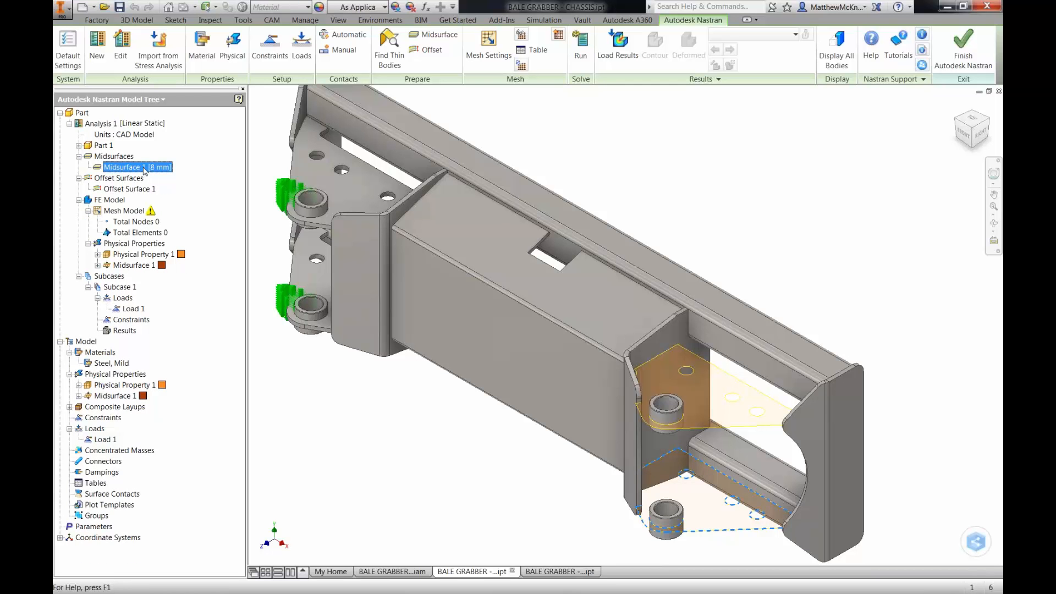
left_click(129, 189)
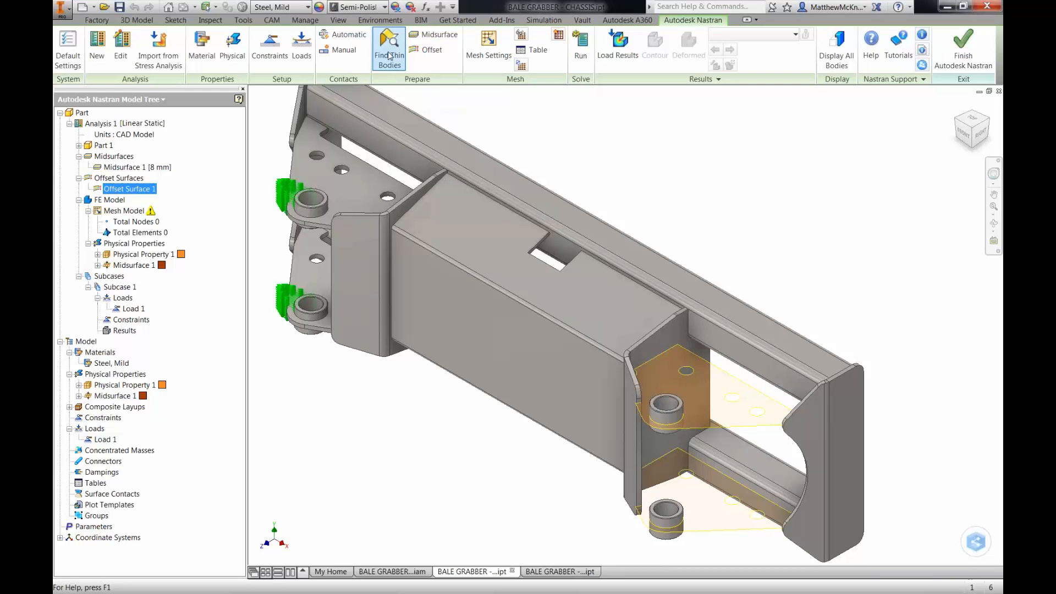
Step: Run Find Thin Bodies to generate Midsurface 1–10 (5–8 mm) and review their shell physical properties
left_click(387, 46)
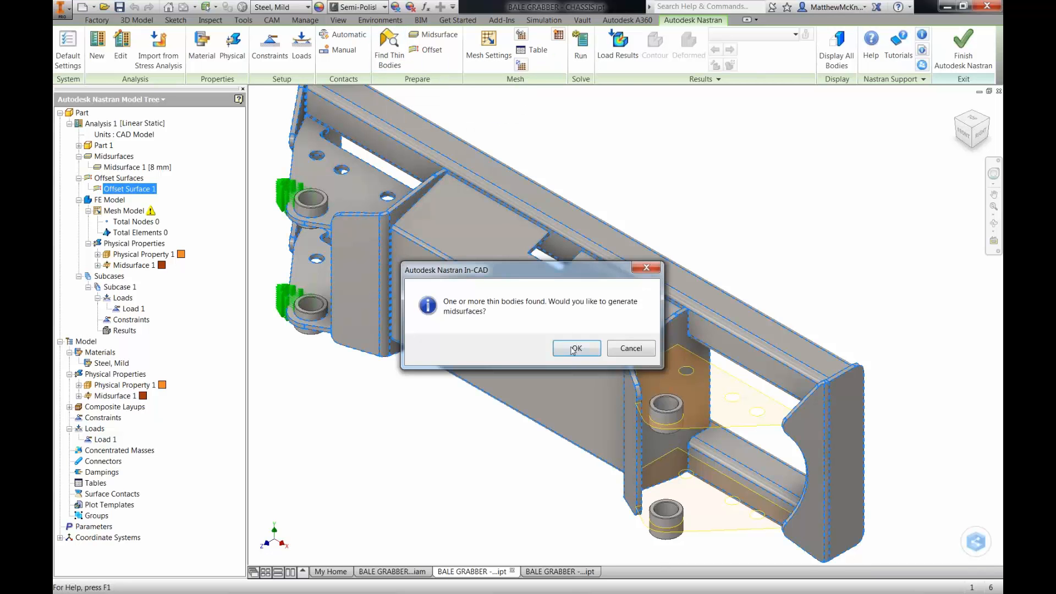
left_click(577, 348)
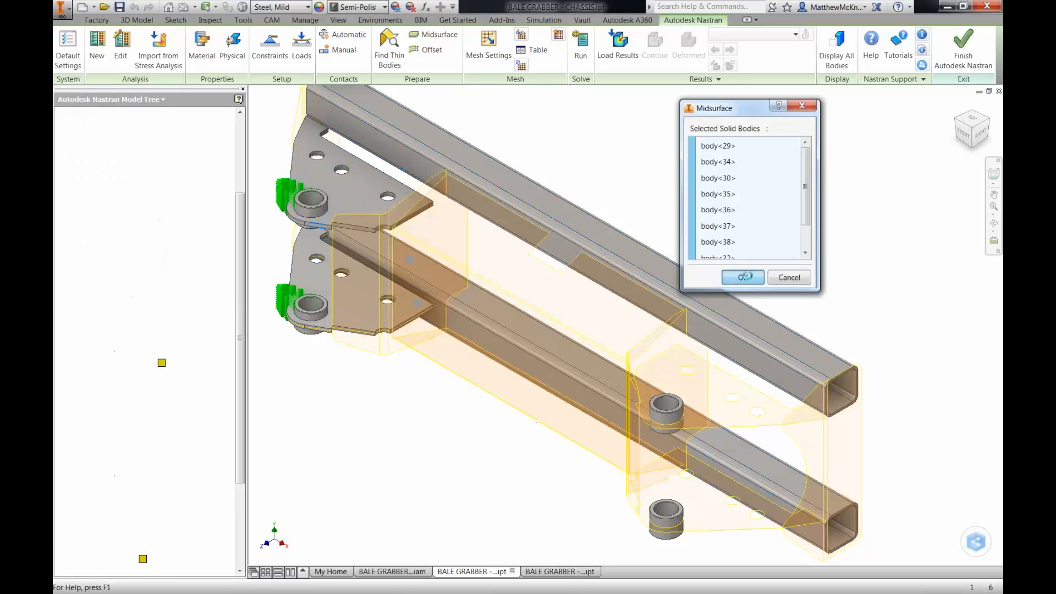
left_click(742, 277)
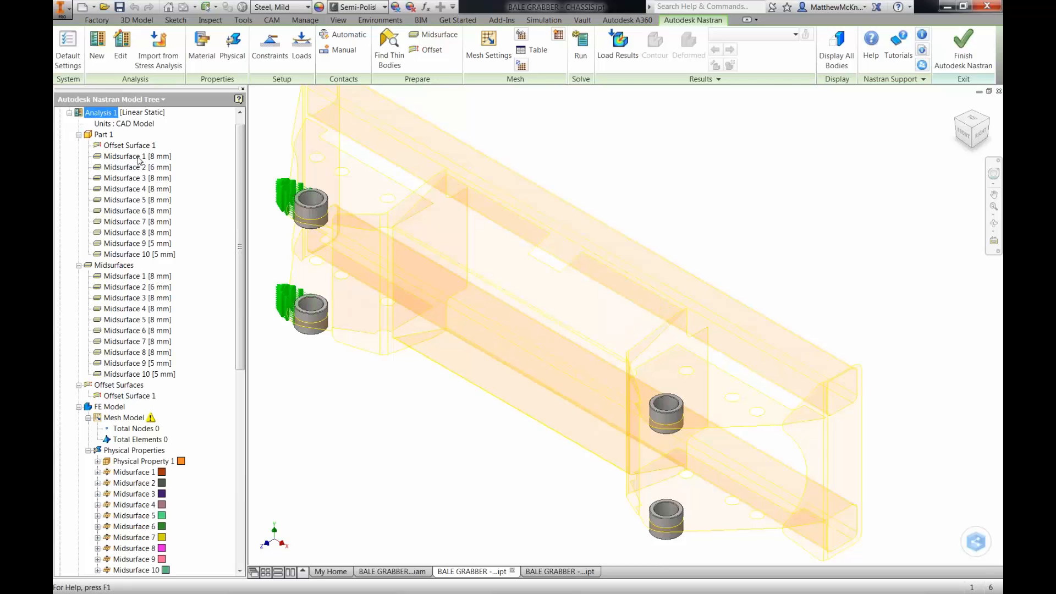
left_click(123, 199)
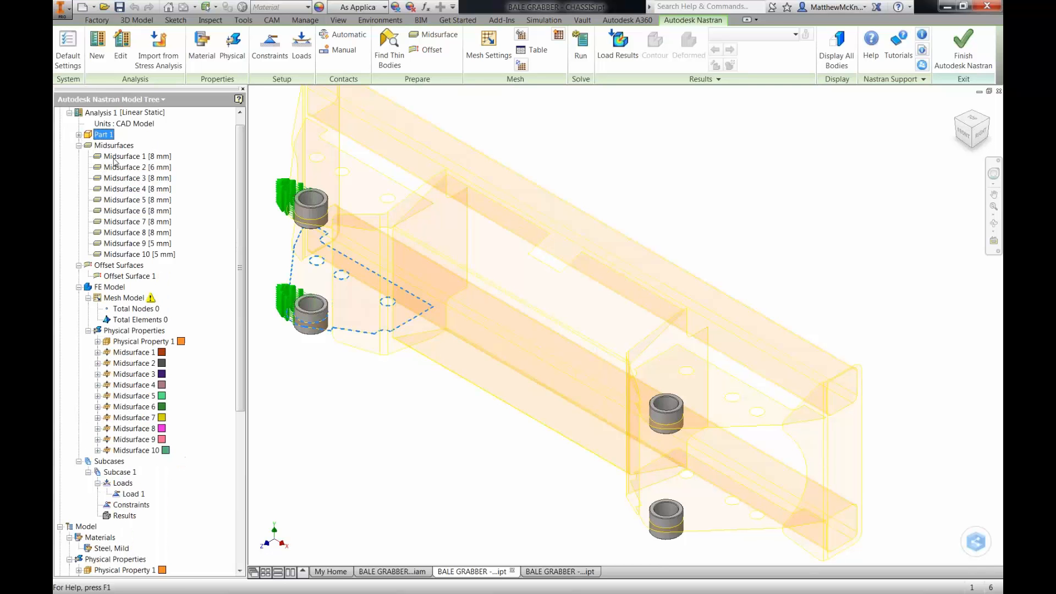
right_click(132, 157)
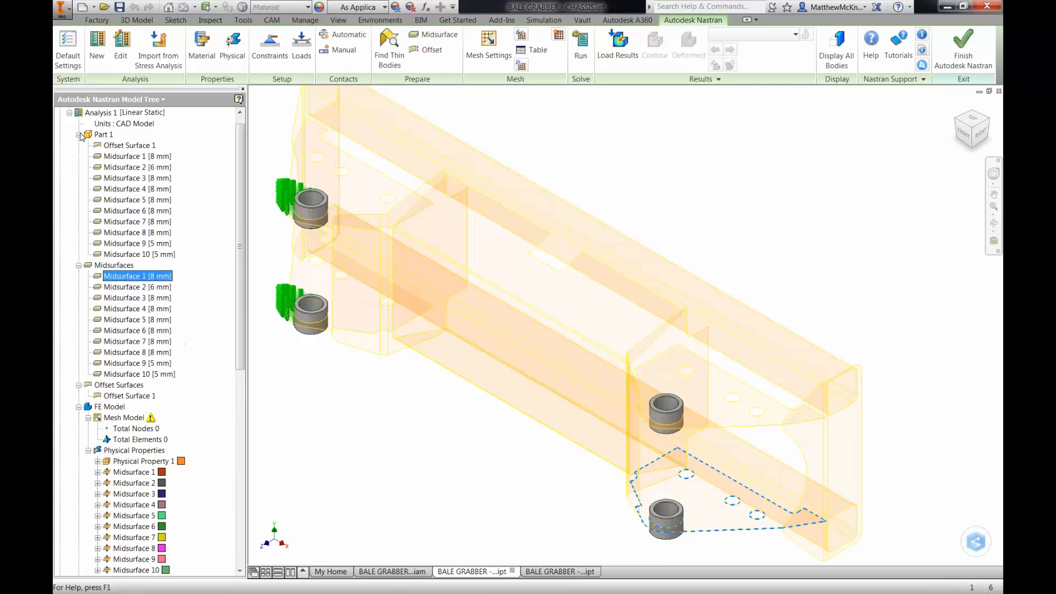
right_click(137, 232)
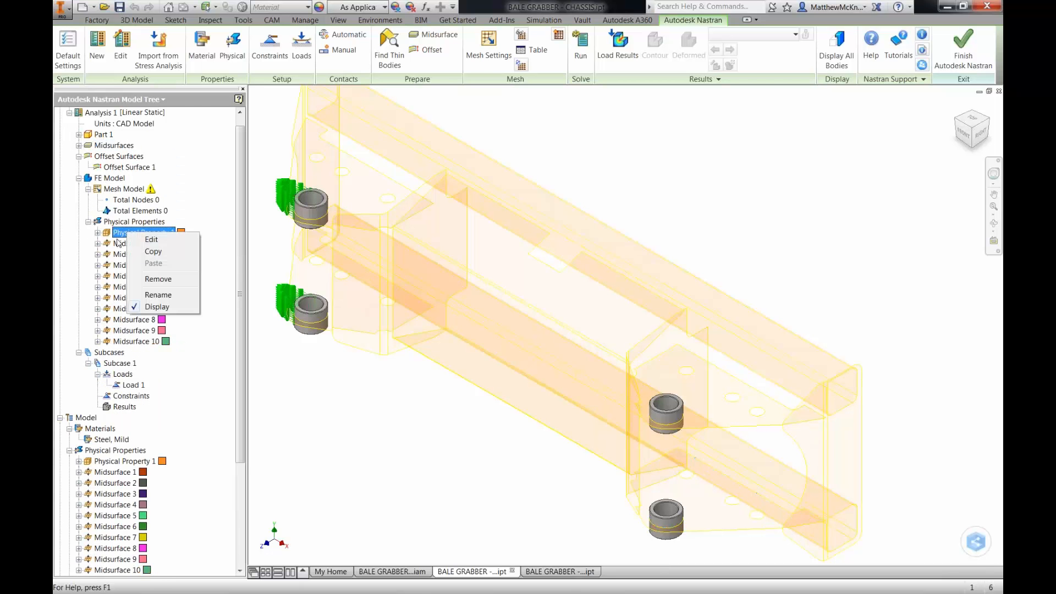
left_click(151, 240)
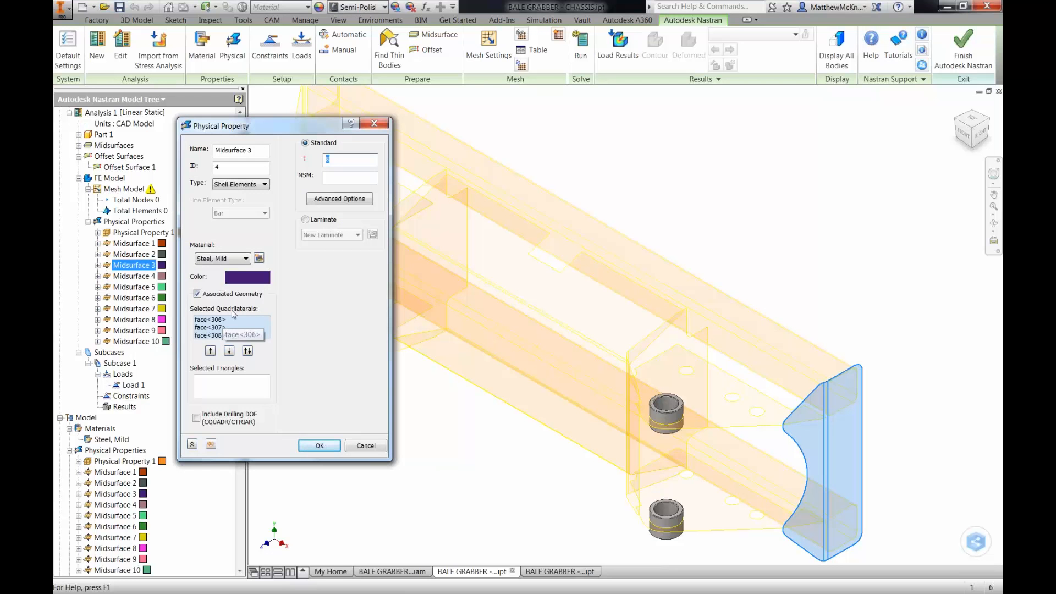
left_click(266, 185)
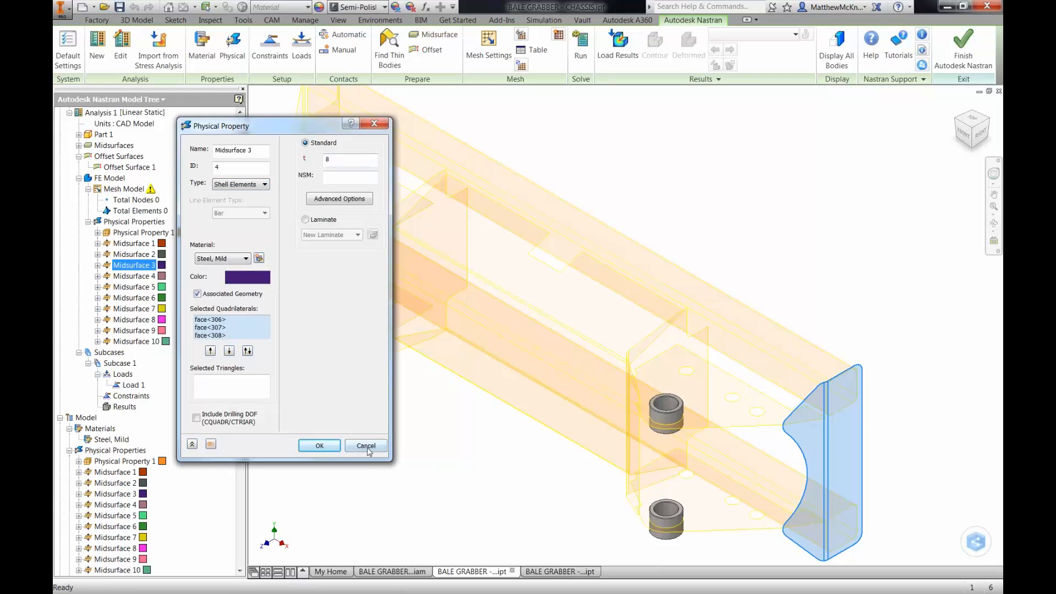
left_click(366, 445)
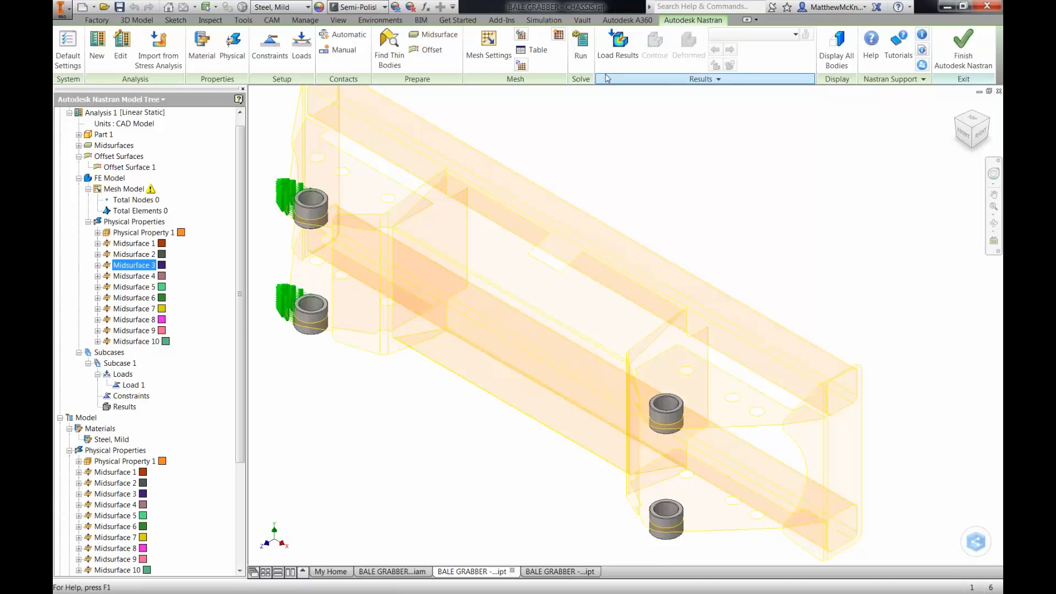
Step: Generate the shell mesh from Mesh Settings, producing 15,213 nodes and 5,337 elements
left_click(488, 40)
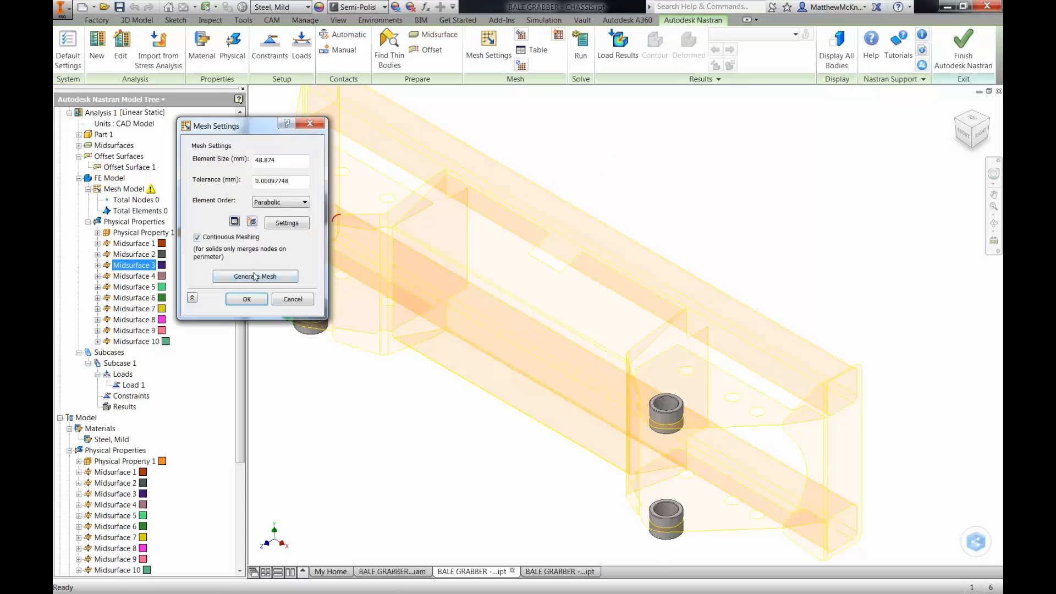
left_click(256, 276)
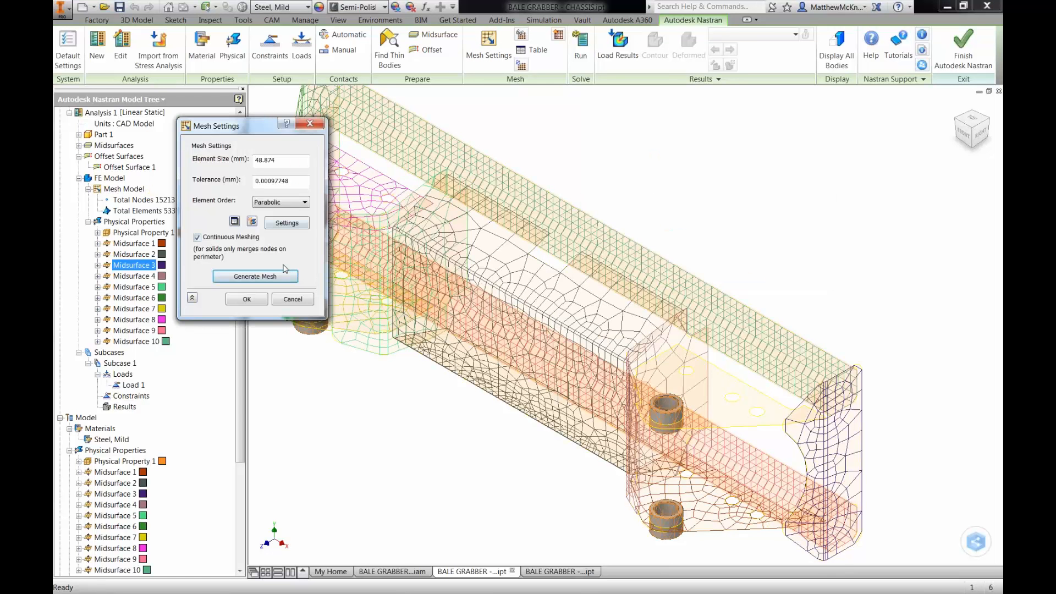
left_click(246, 300)
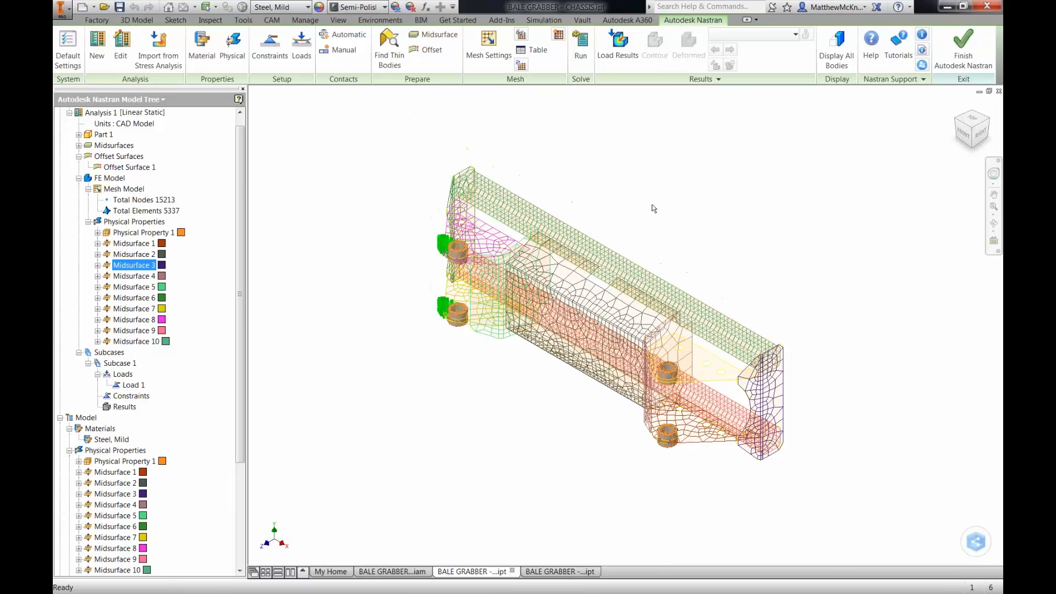
mouse_move(657, 207)
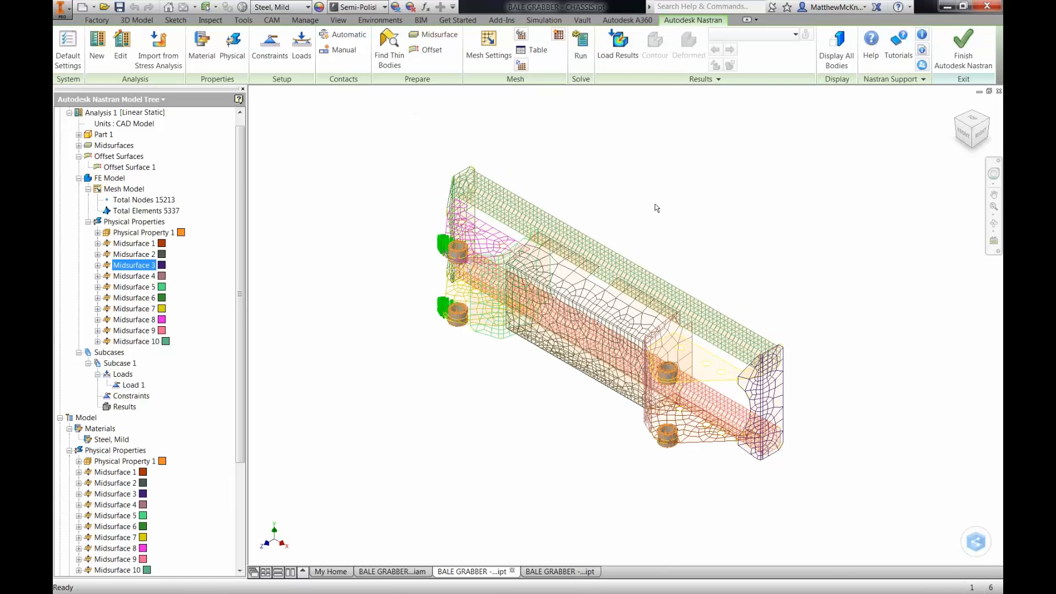